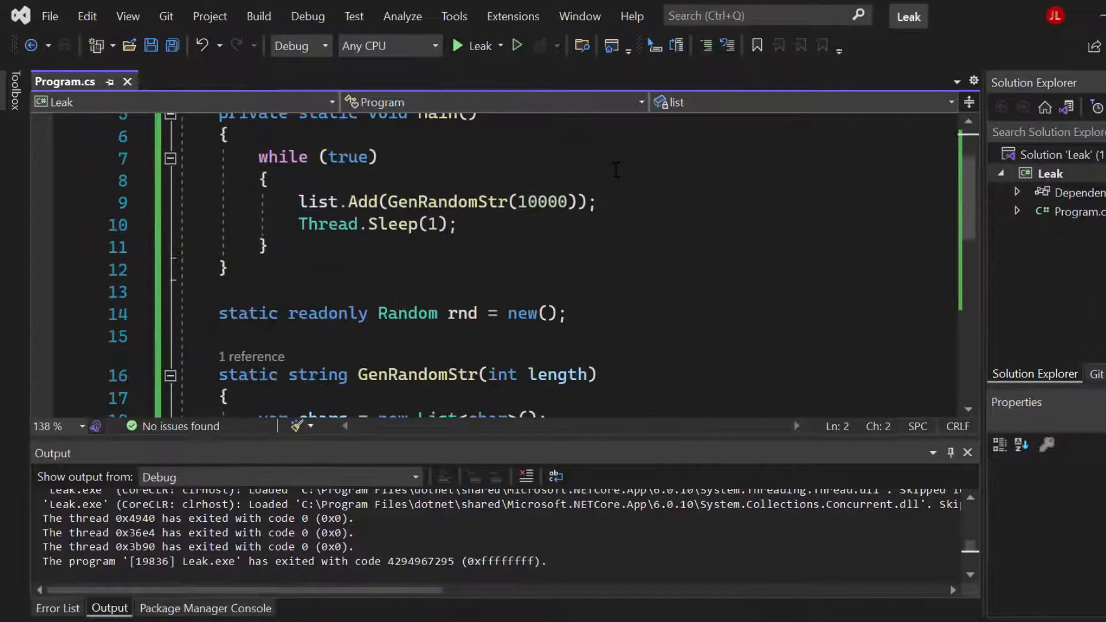
Step: Review the Leak program code, highlighting the GenRandomStr call inside the loop
{"action": "scroll", "scroll_direction": "down", "scroll_amount": 3}
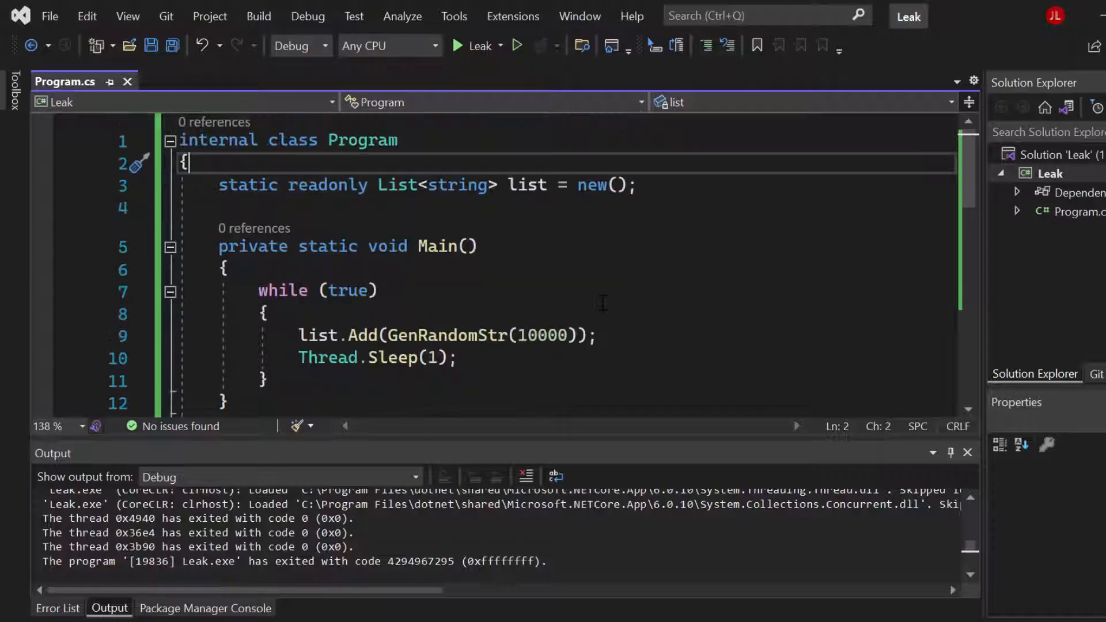
{"action": "mouse_move", "coordinate": [472, 158]}
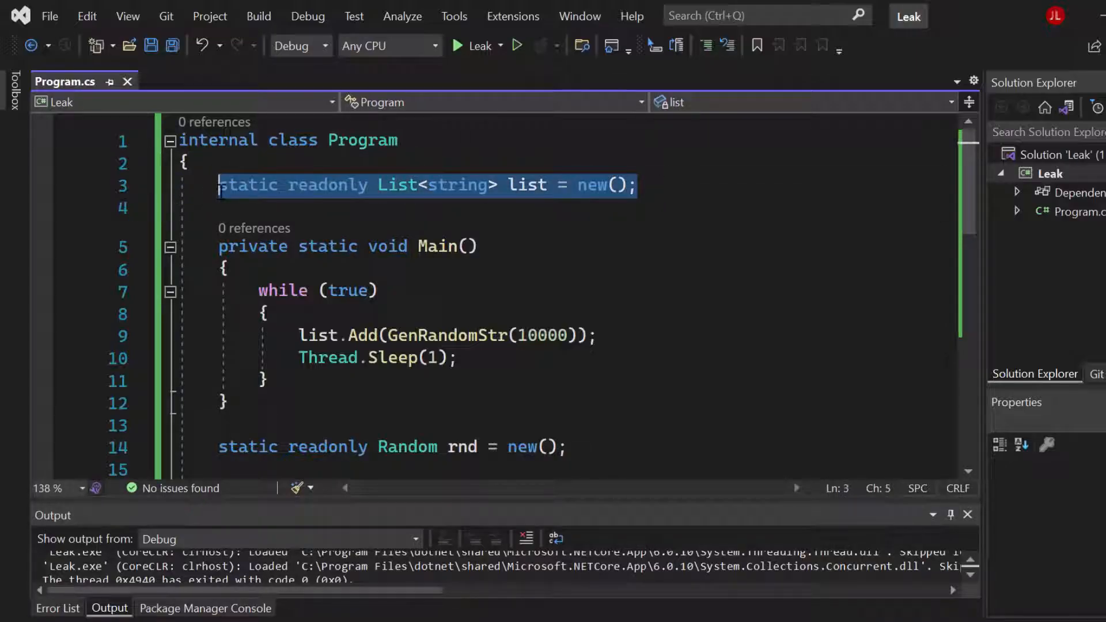
{"action": "scroll", "scroll_direction": "down", "scroll_amount": 3}
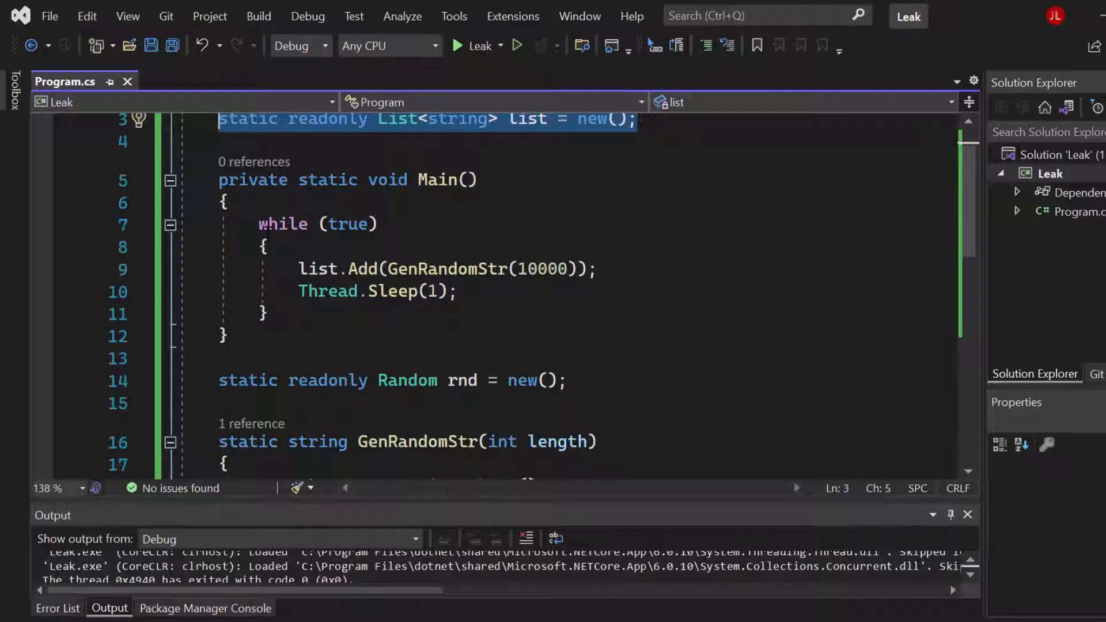
{"action": "left_click_drag", "start_coordinate": [259, 224], "coordinate": [264, 314]}
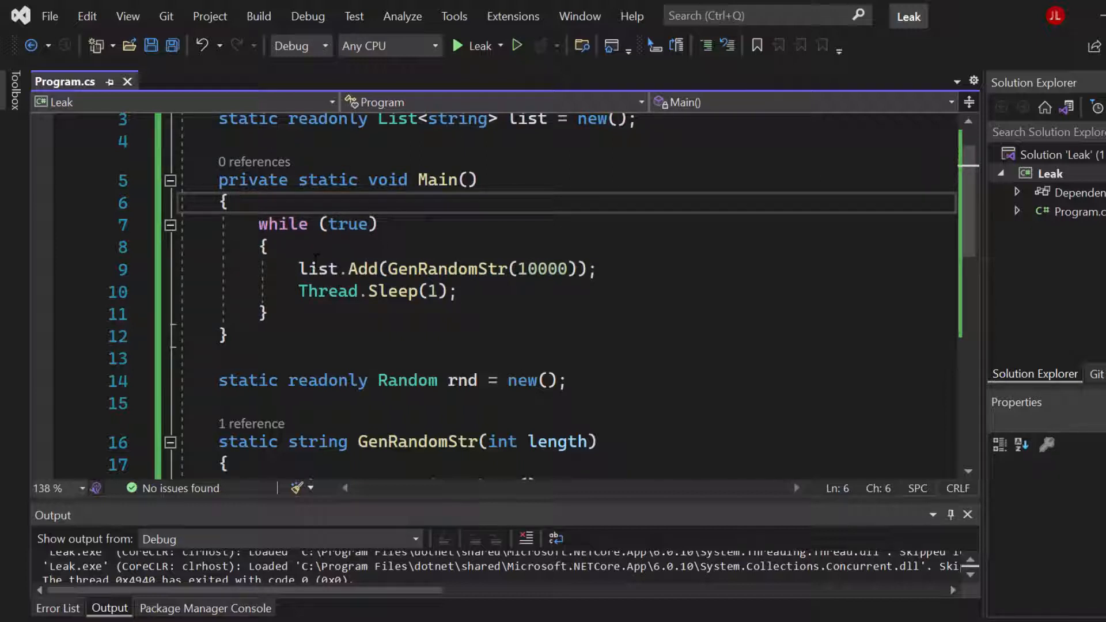
{"action": "mouse_move", "coordinate": [423, 269]}
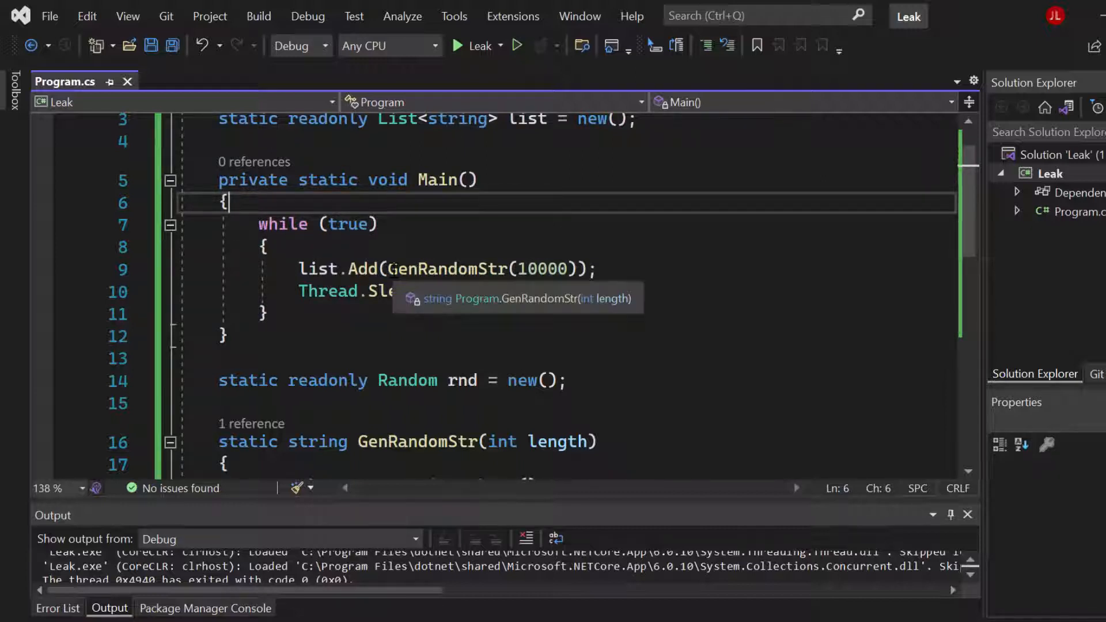
{"action": "double_click", "coordinate": [441, 268]}
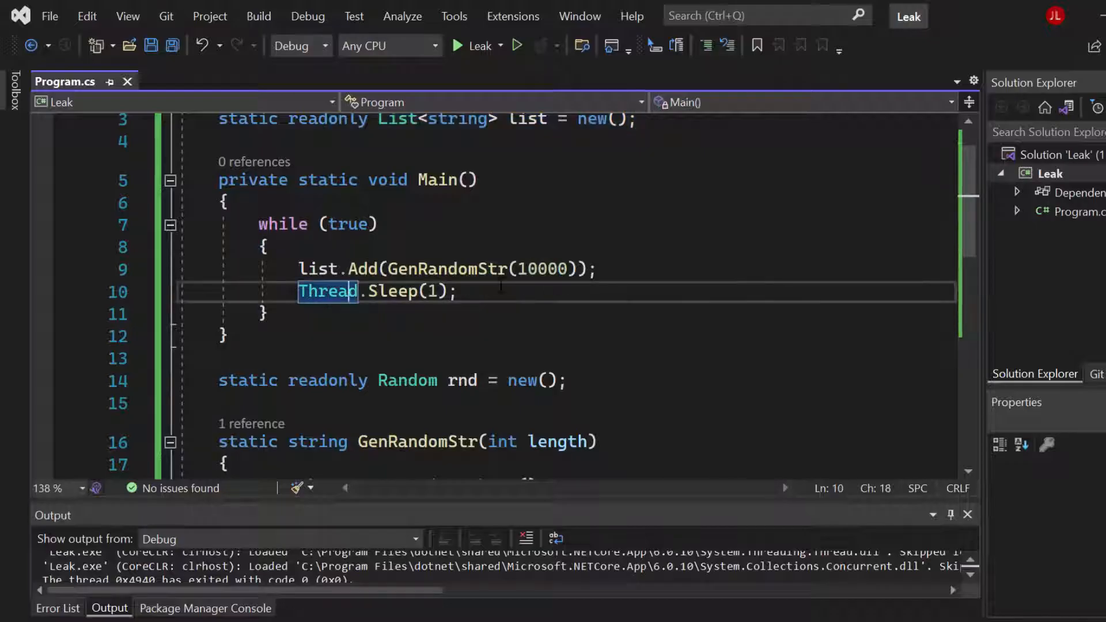
{"action": "left_click", "coordinate": [266, 248]}
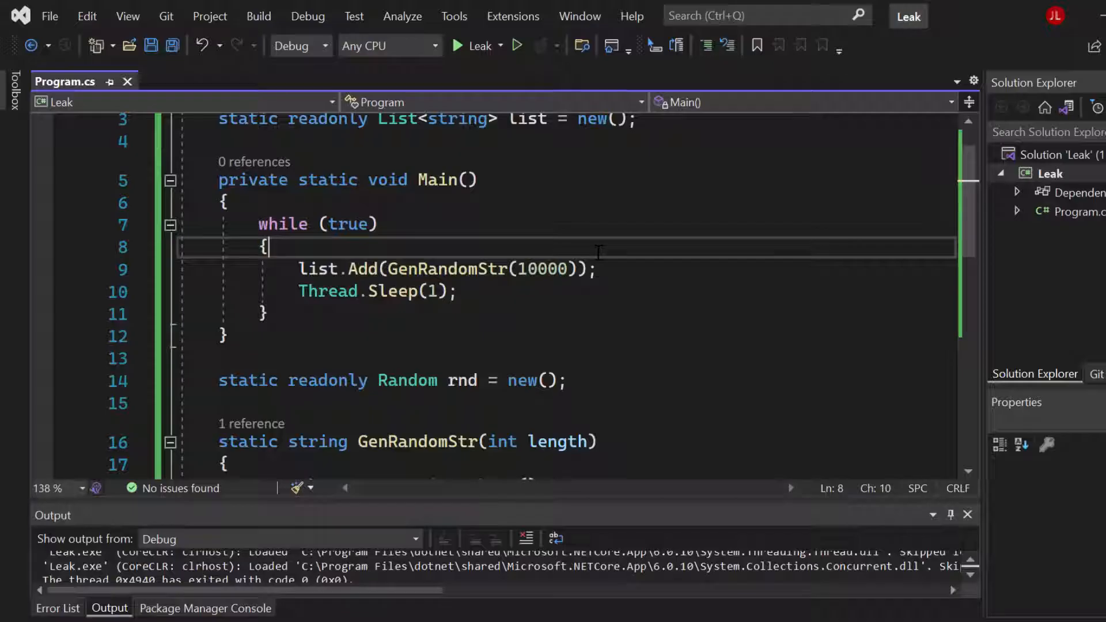
{"action": "scroll", "scroll_direction": "down", "scroll_amount": 3}
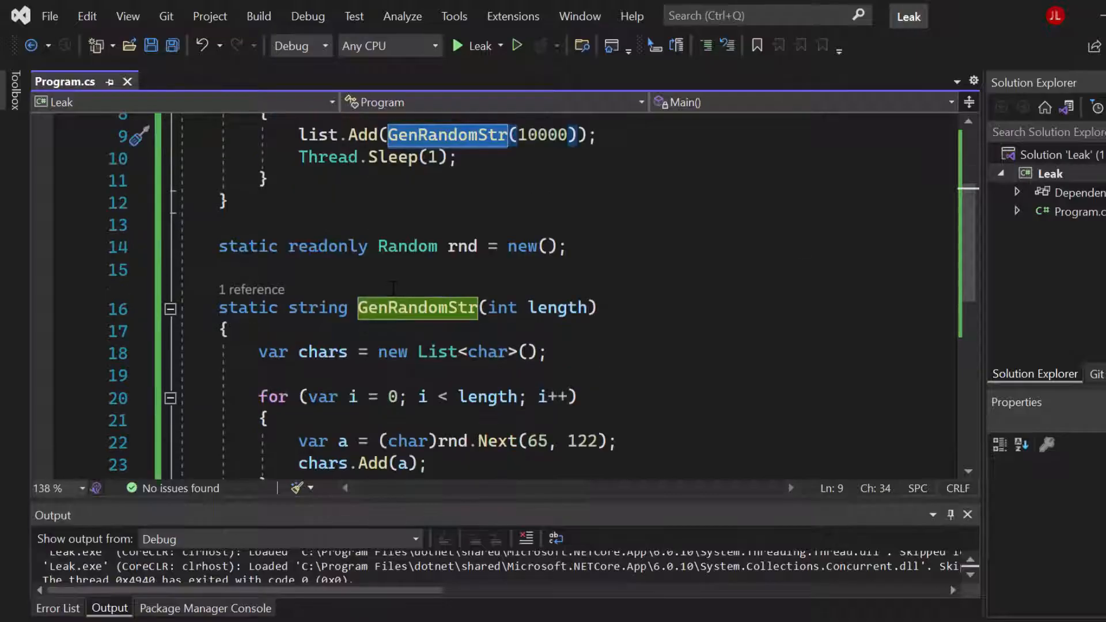
{"action": "scroll", "scroll_direction": "down", "scroll_amount": 3}
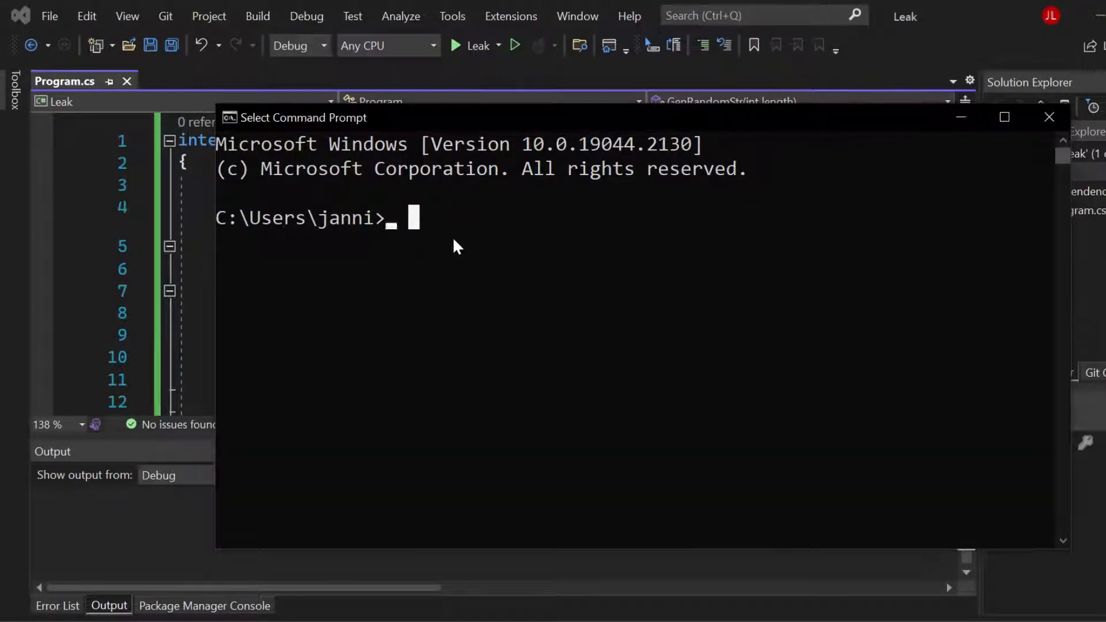
Step: Run 'dotnet tool install --global dotnet-counters' in Command Prompt
{"action": "type", "text": "dotnet"}
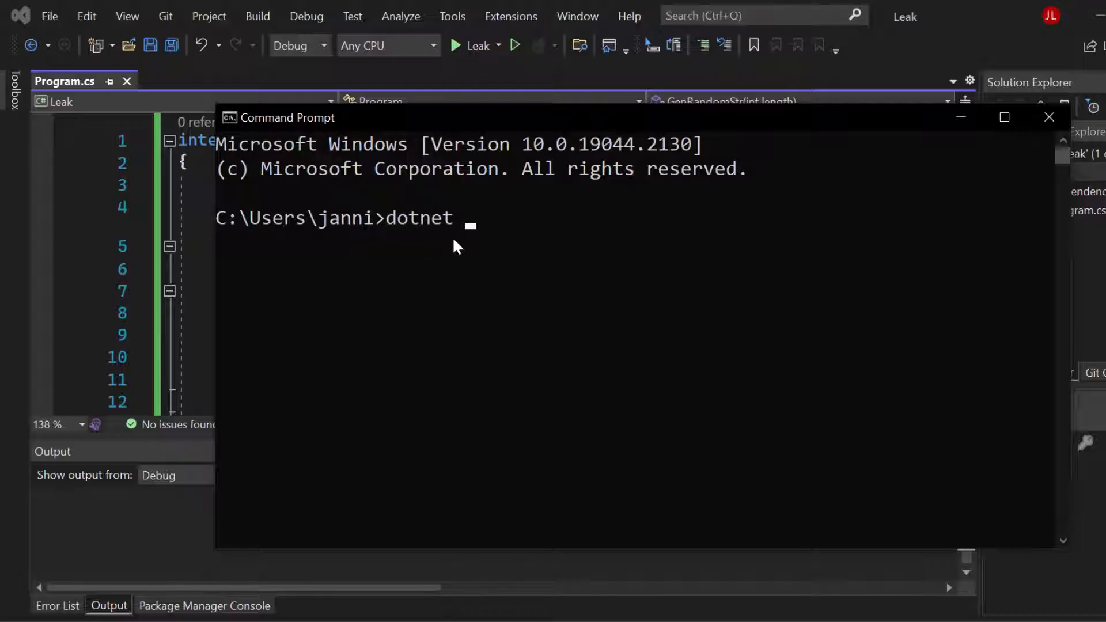
{"action": "type", "text": "tool instal"}
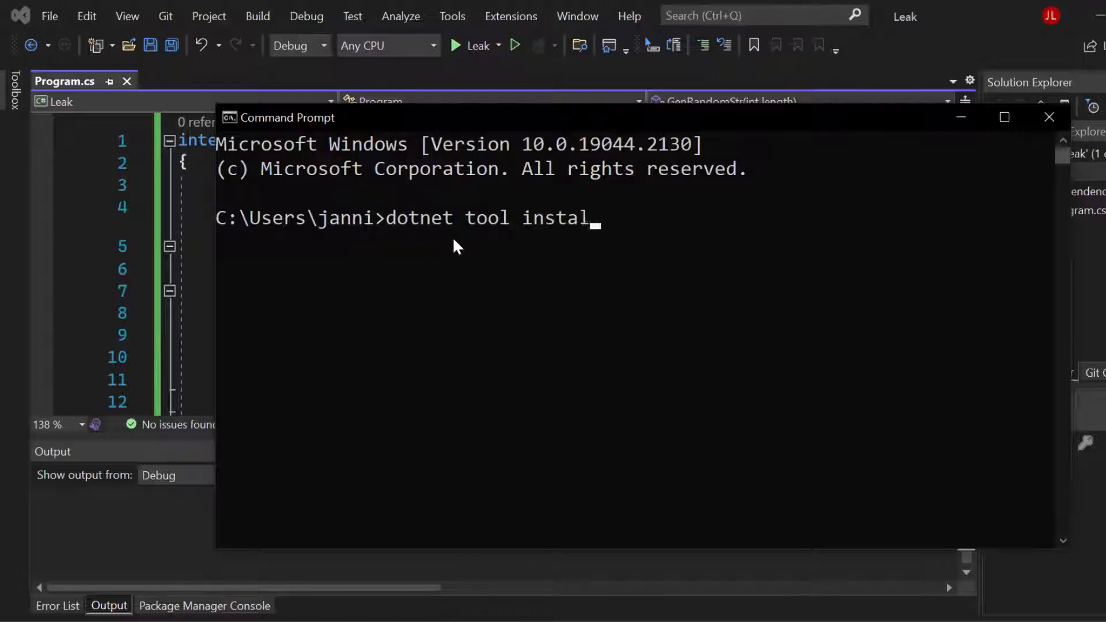
{"action": "type", "text": "l --glo"}
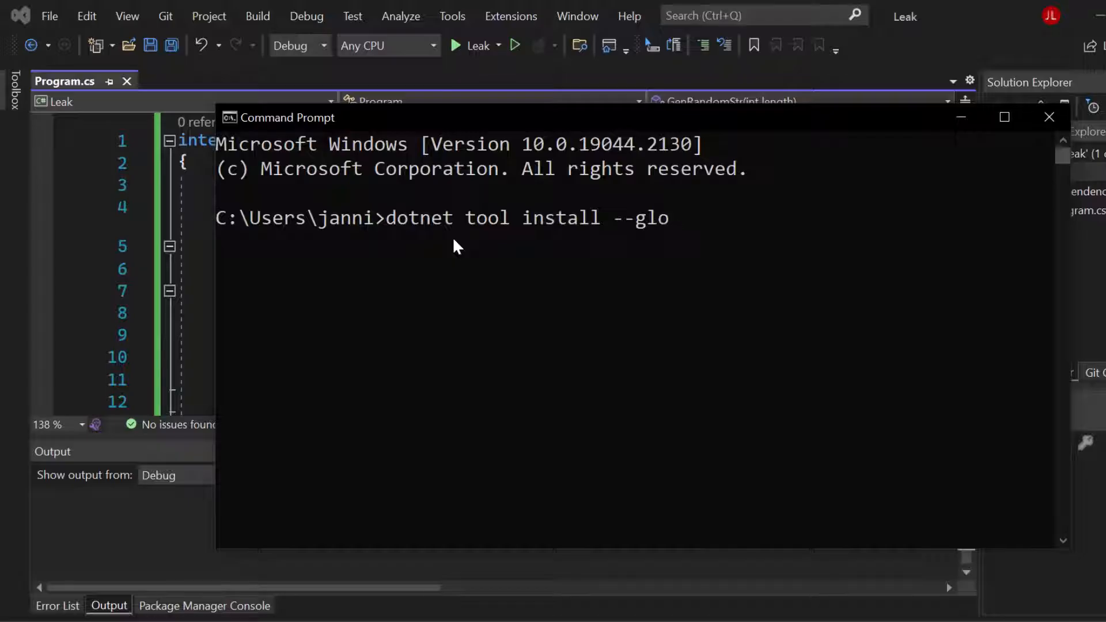
{"action": "type", "text": "ba"}
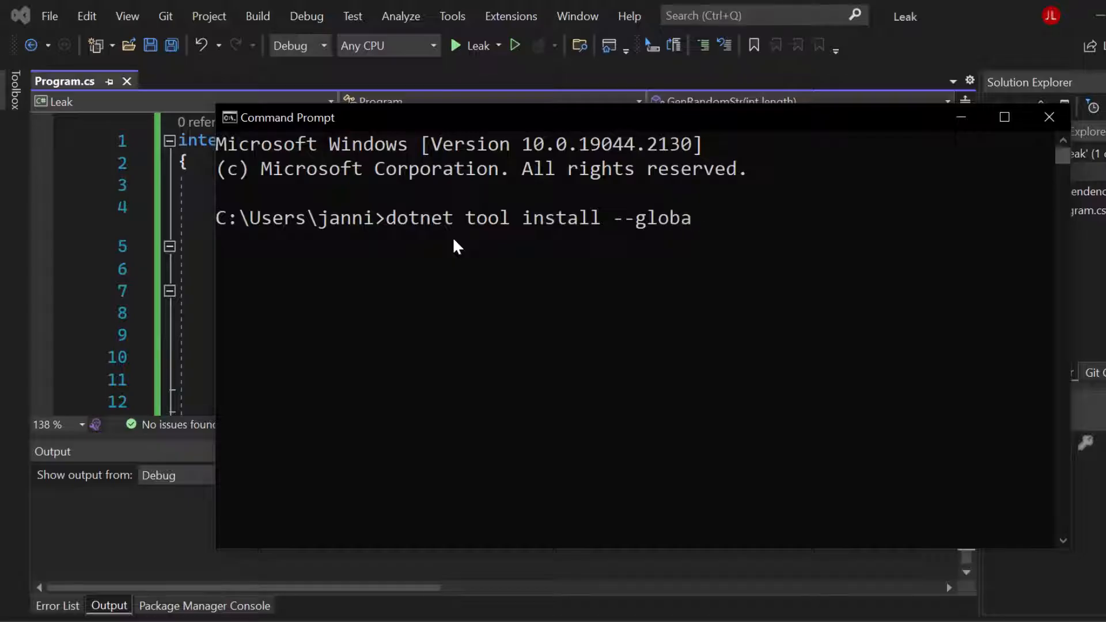
{"action": "type", "text": "l dotnet-cou"}
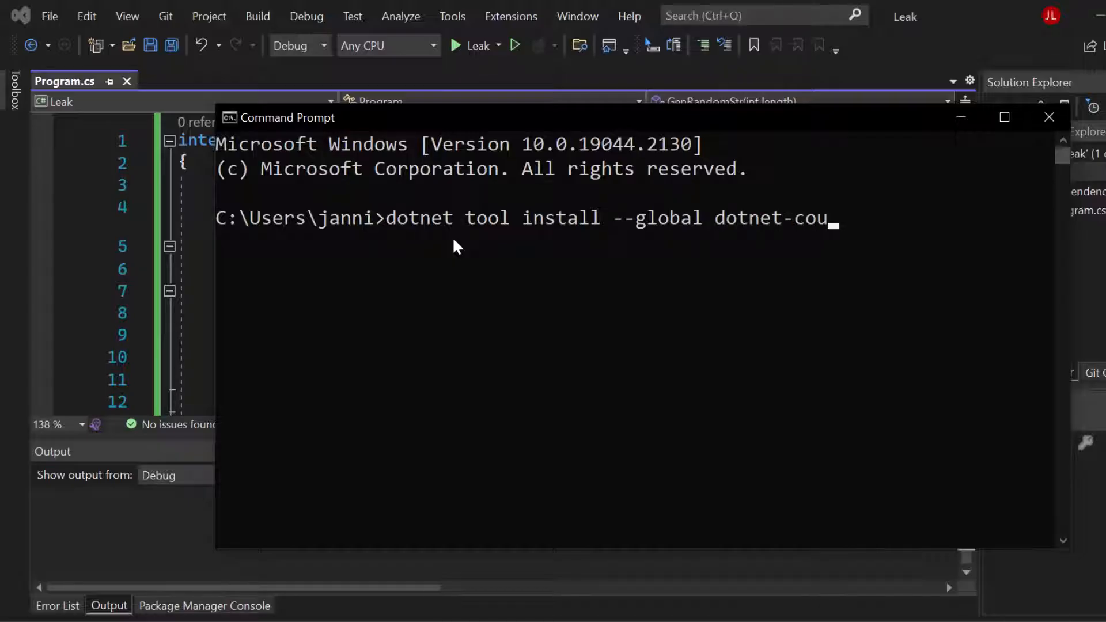
{"action": "type", "text": "nters"}
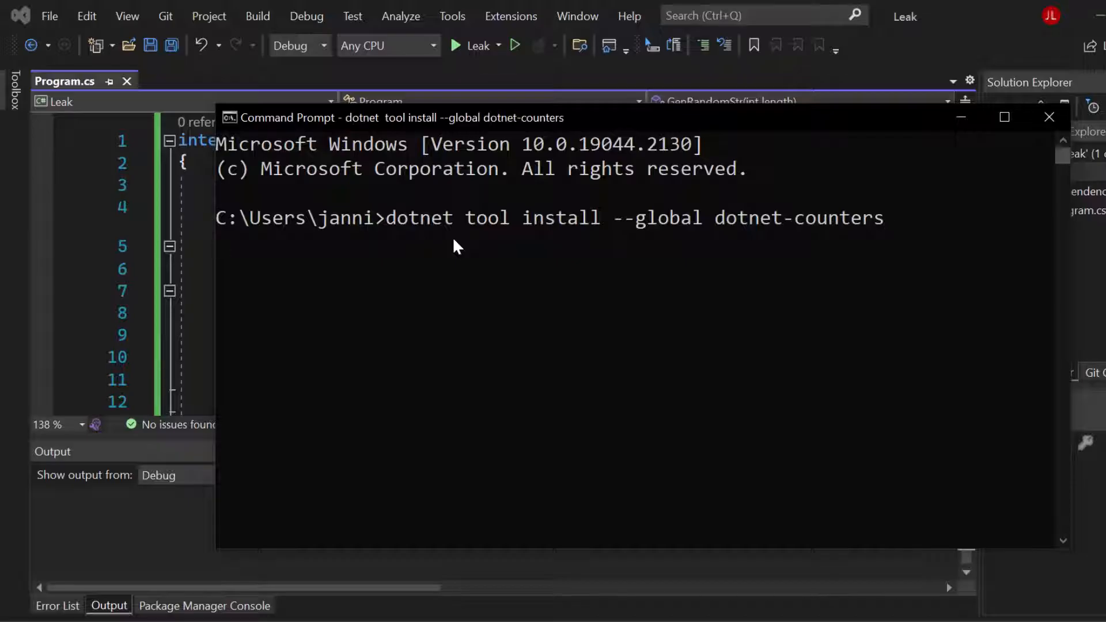
{"action": "key", "text": "enter"}
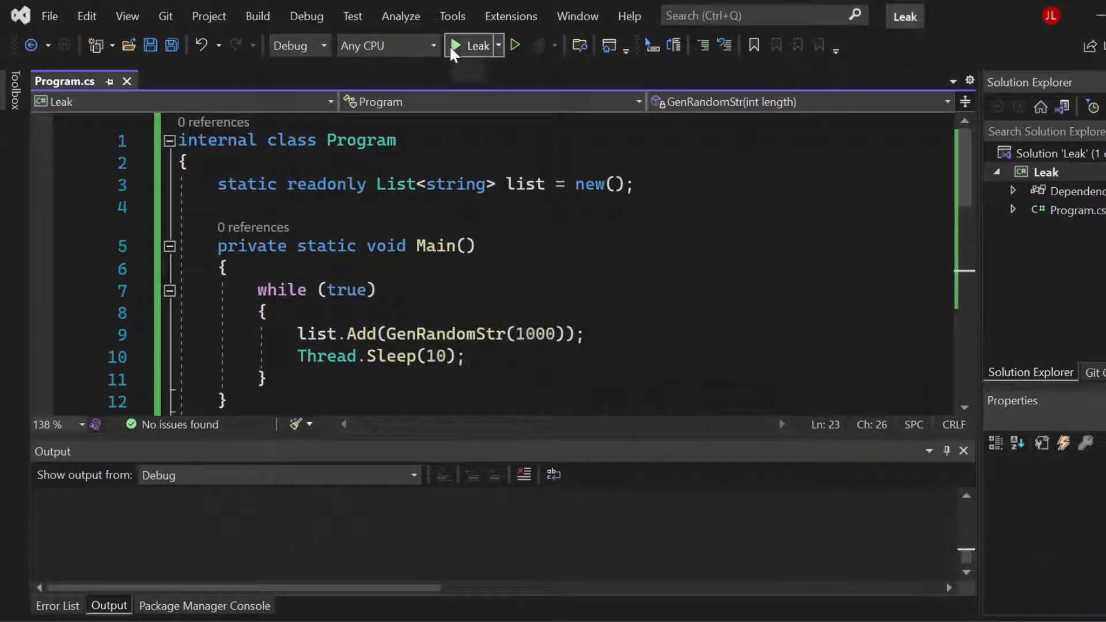
Step: Start the Leak project under the Visual Studio debugger from the toolbar
{"action": "left_click", "coordinate": [455, 45]}
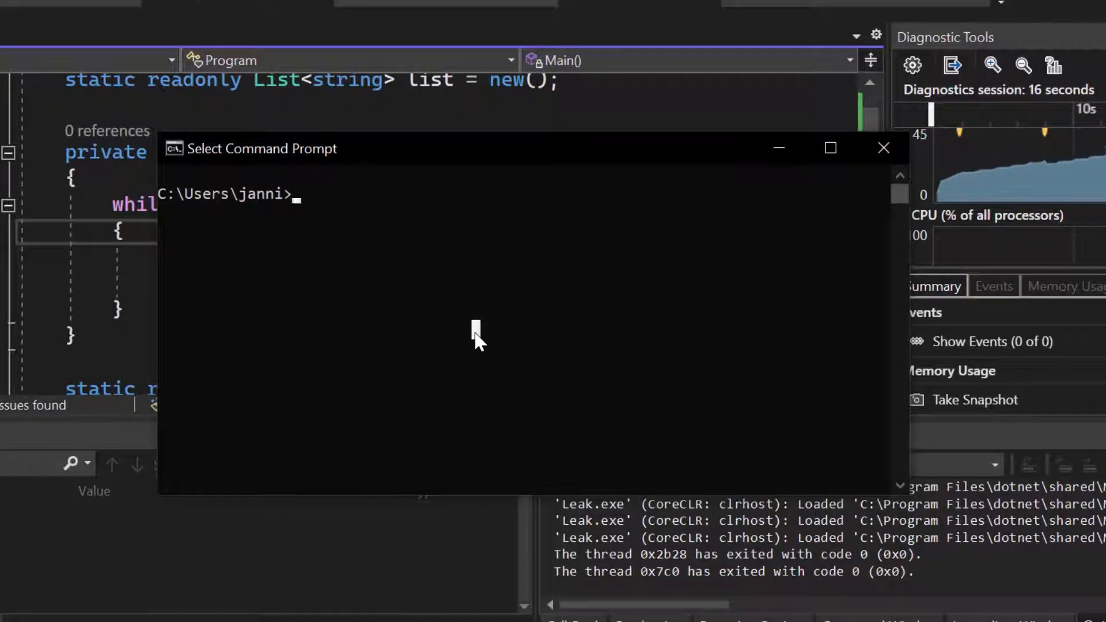
Step: Enter 'dotnet-counters ps' to find the Leak process with ID 5580
{"action": "type", "text": "dotnet-"}
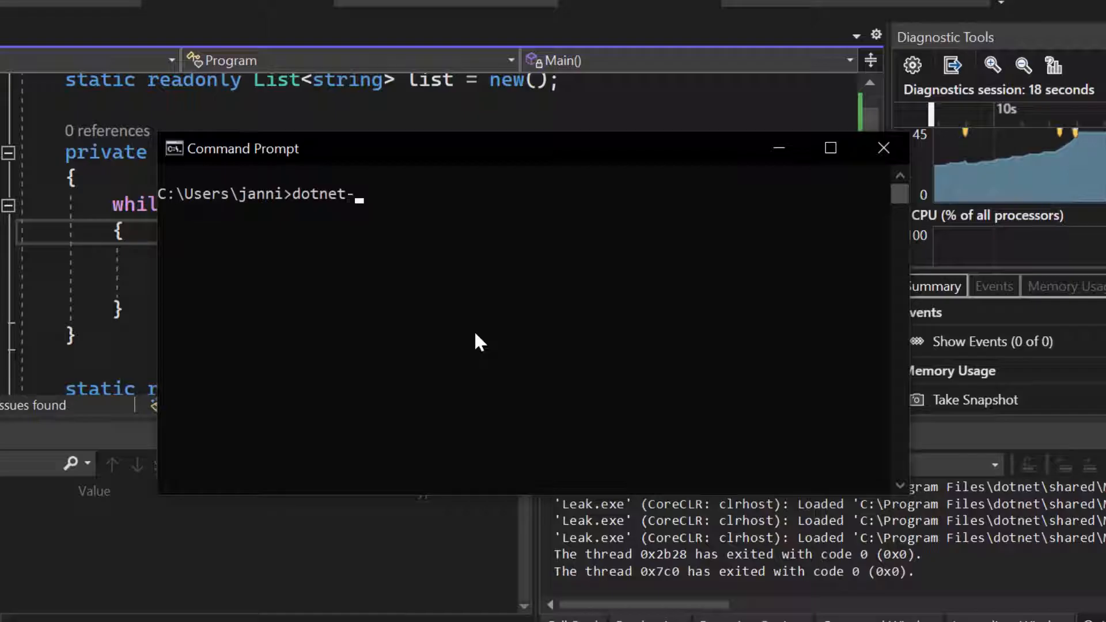
{"action": "type", "text": "counters ps"}
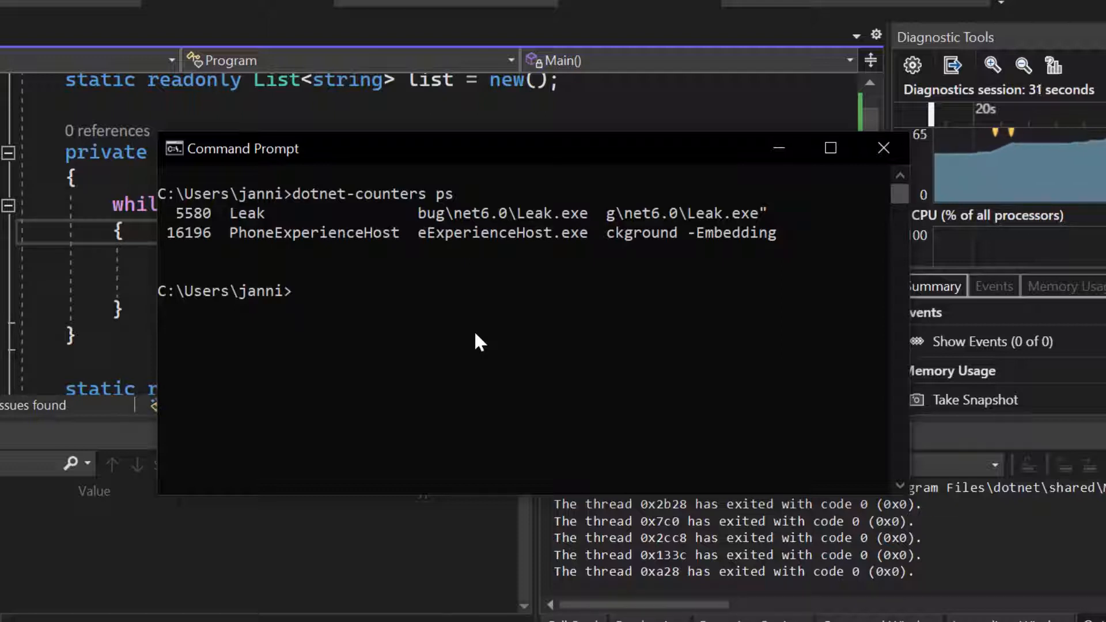
{"action": "mouse_move", "coordinate": [726, 403]}
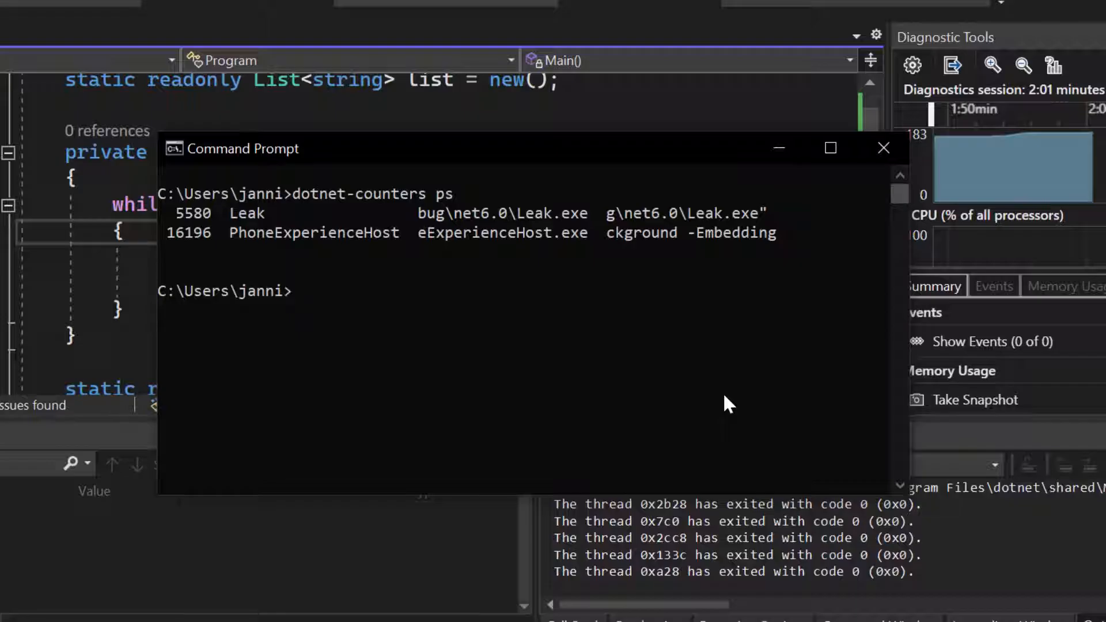
Step: Run 'dotnet-counters monitor -p 5580' to watch Leak's live runtime counters
{"action": "type", "text": "dotnet-co"}
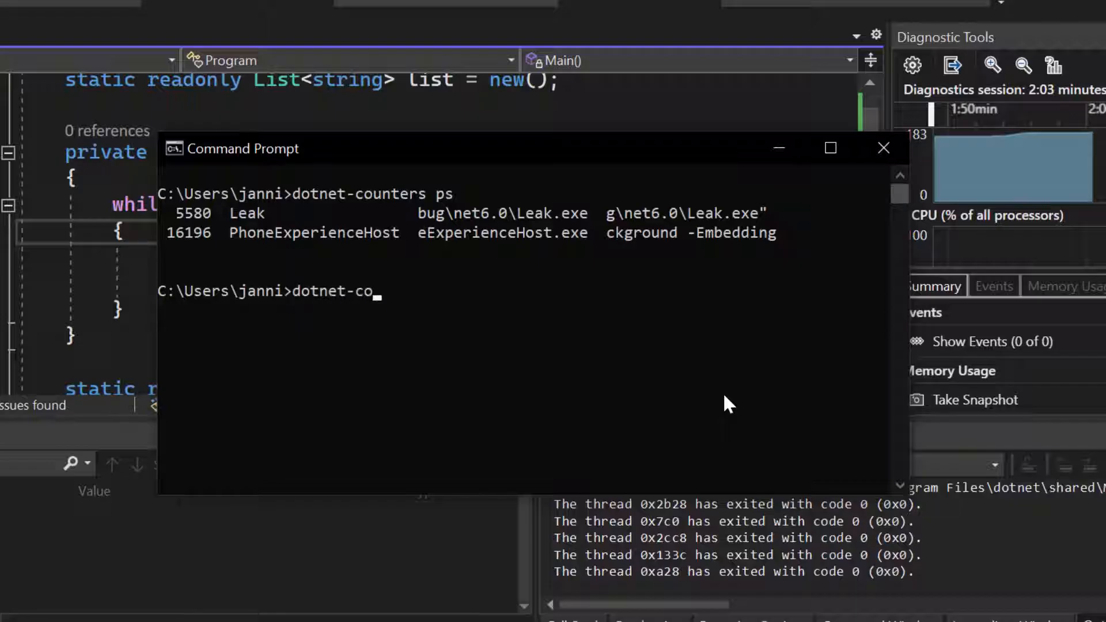
{"action": "type", "text": "unters monitor -p"}
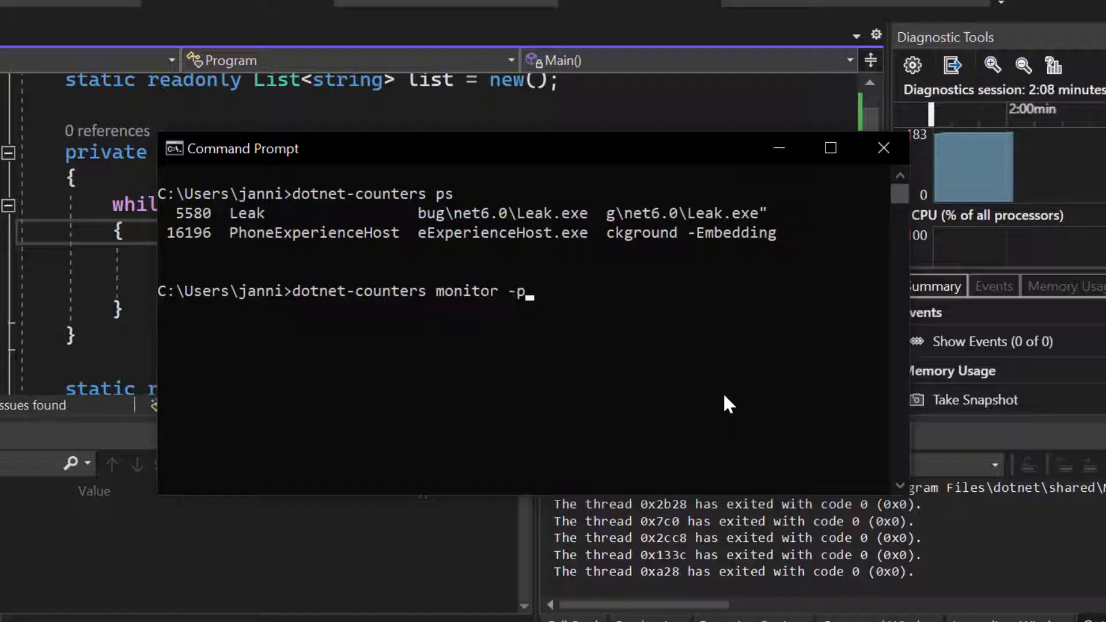
{"action": "type", "text": "5580"}
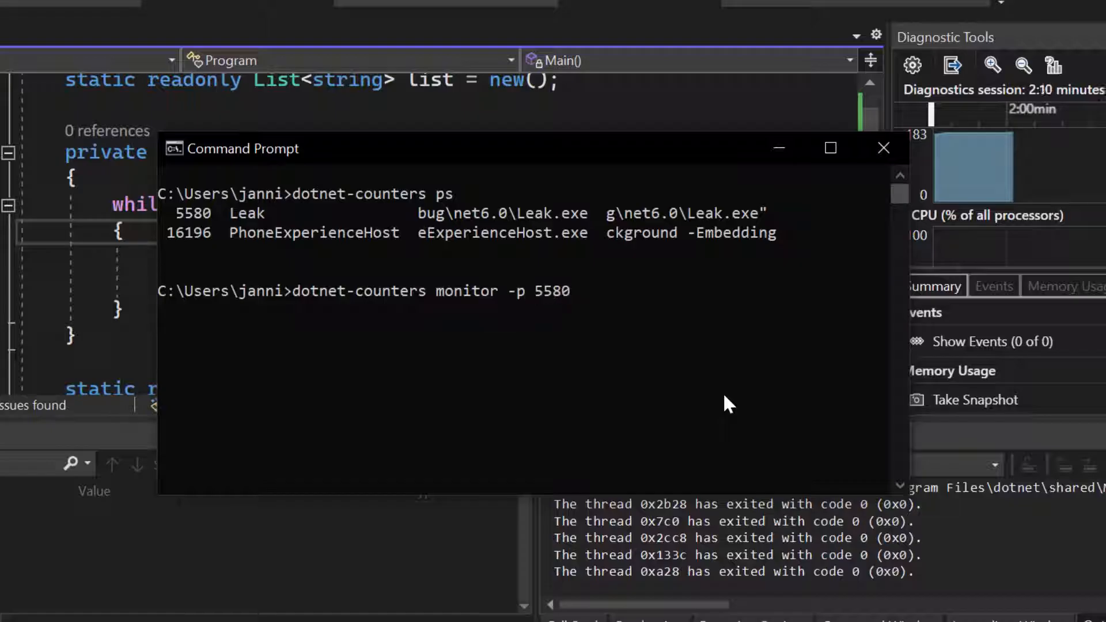
{"action": "key", "text": "enter"}
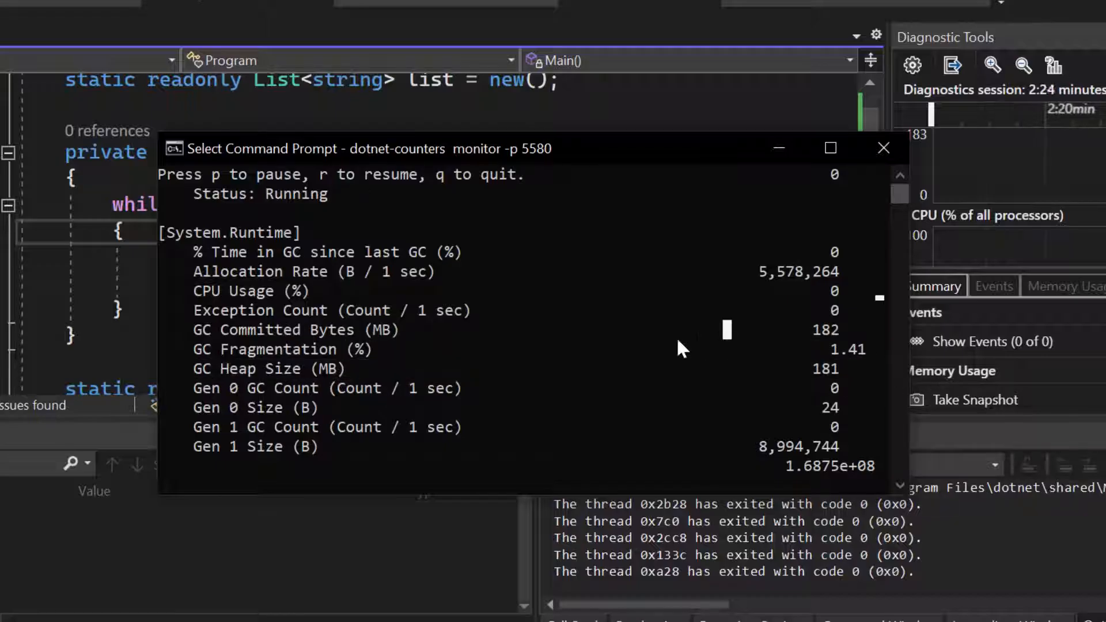
{"action": "mouse_move", "coordinate": [589, 296]}
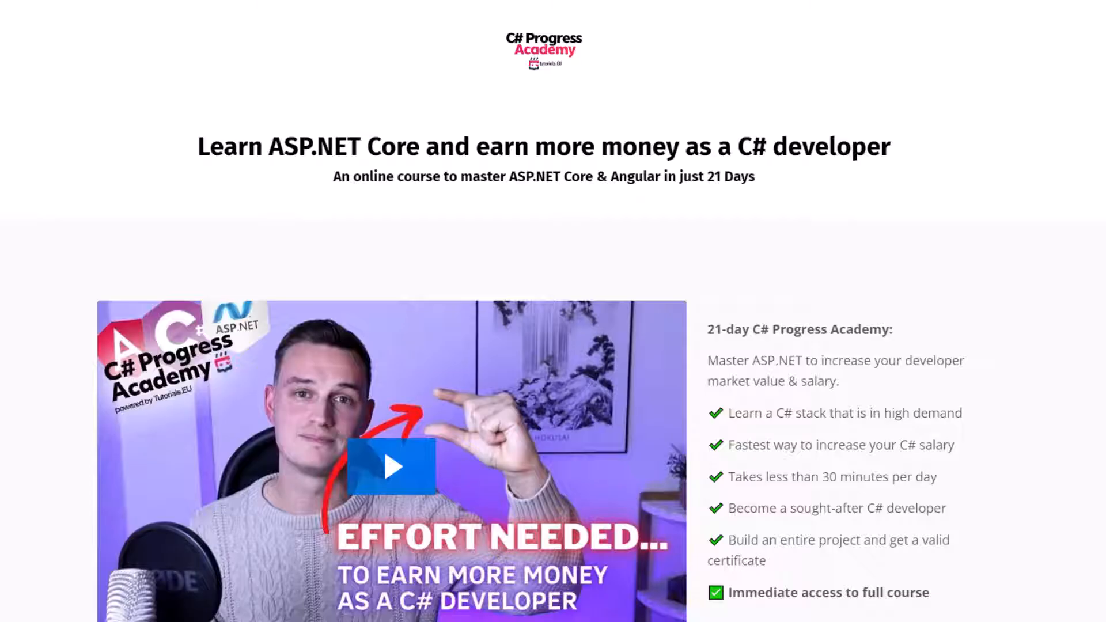
{"action": "scroll", "scroll_direction": "down", "scroll_amount": 3}
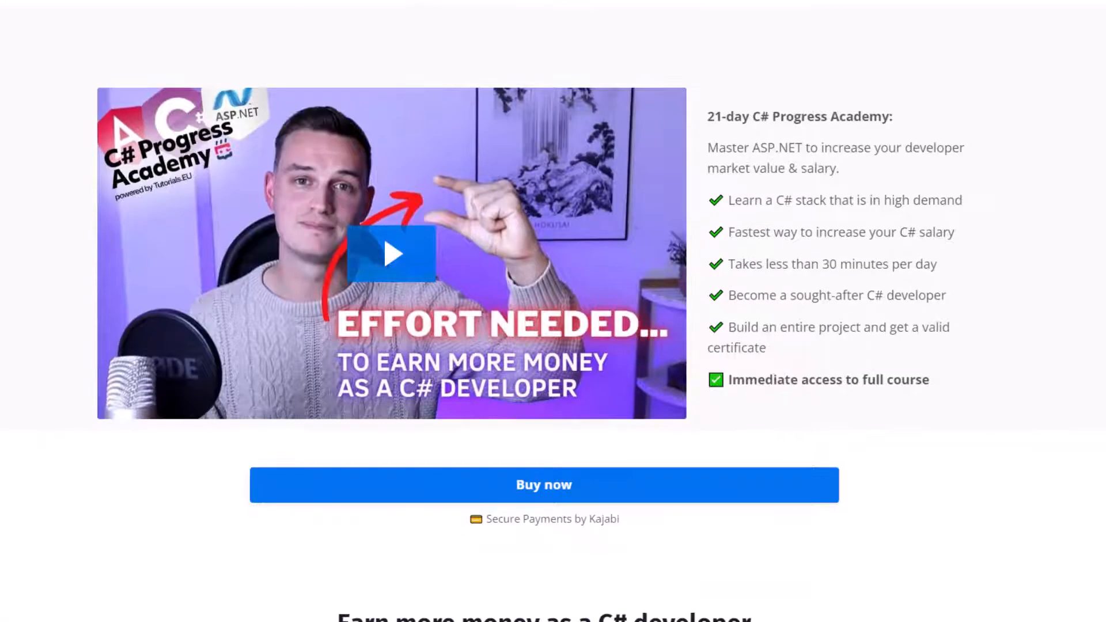
{"action": "scroll", "scroll_direction": "down", "scroll_amount": 3}
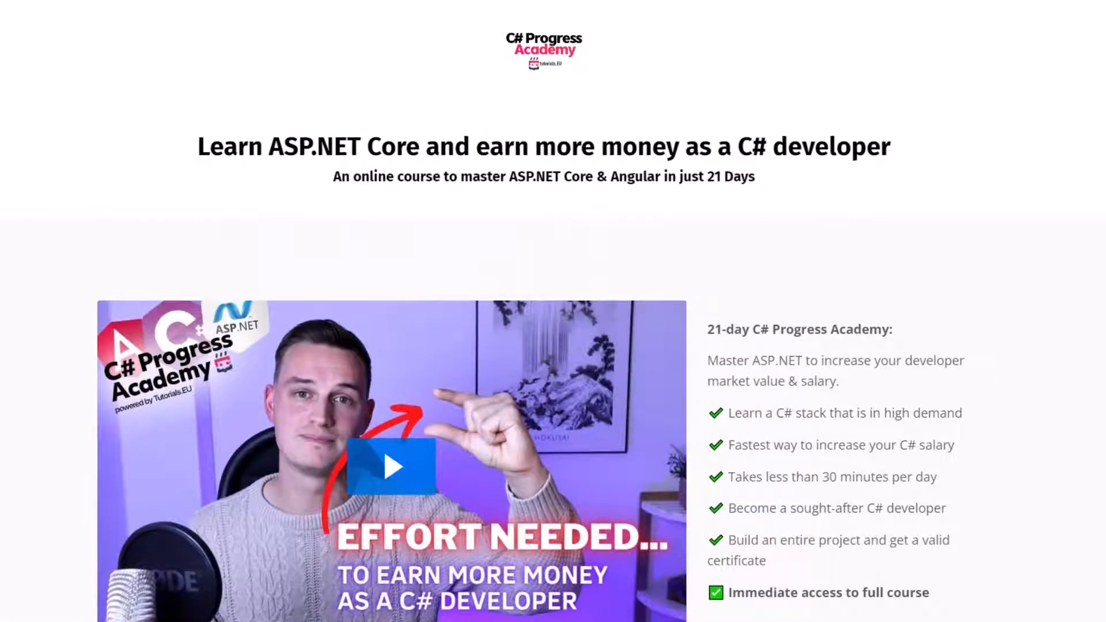
{"action": "scroll", "scroll_direction": "down", "scroll_amount": 3}
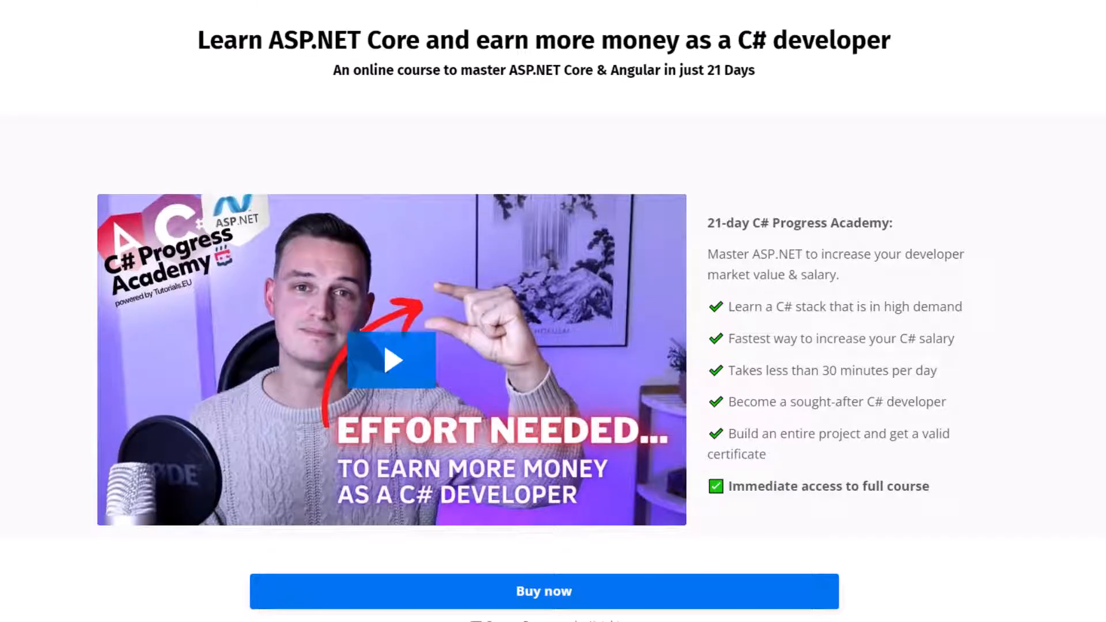
{"action": "scroll", "scroll_direction": "down", "scroll_amount": 3}
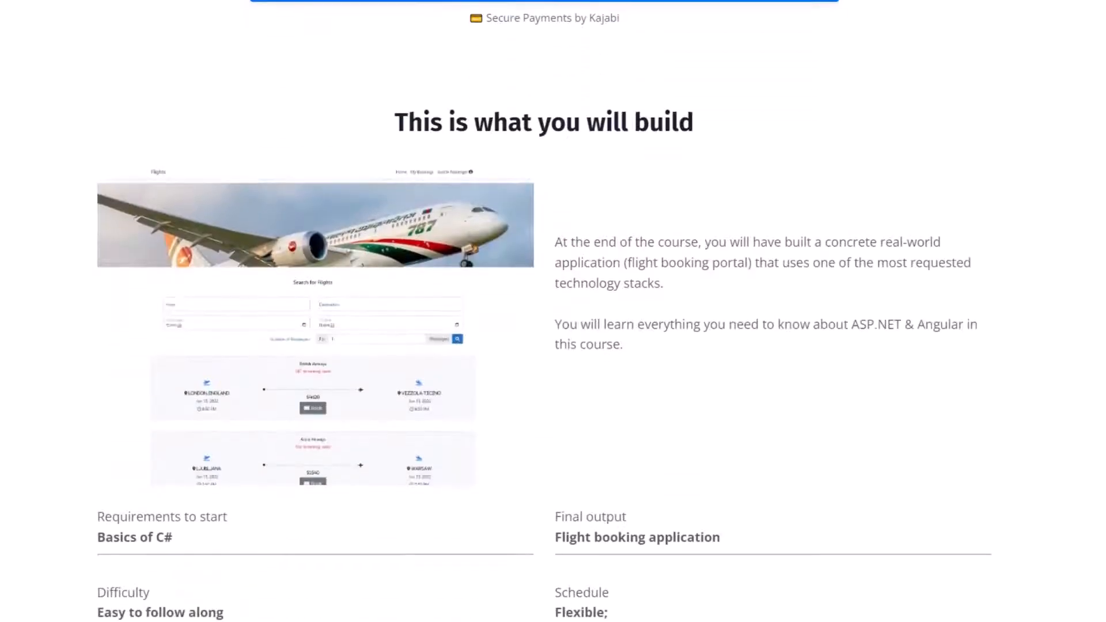
{"action": "scroll", "scroll_direction": "down", "scroll_amount": 3}
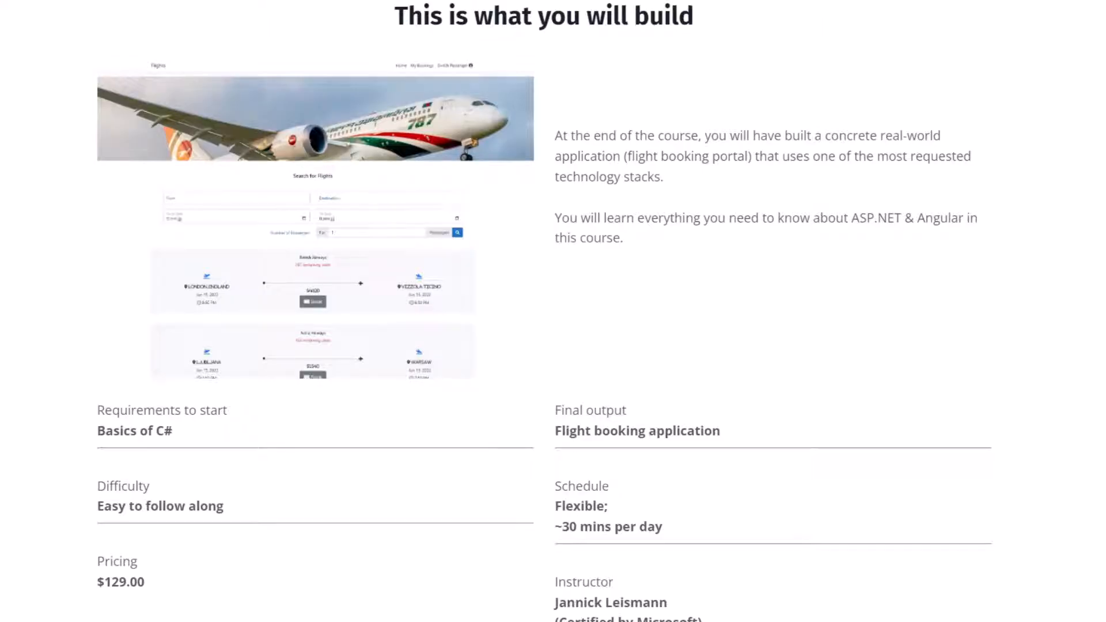
{"action": "scroll", "scroll_direction": "down", "scroll_amount": 3}
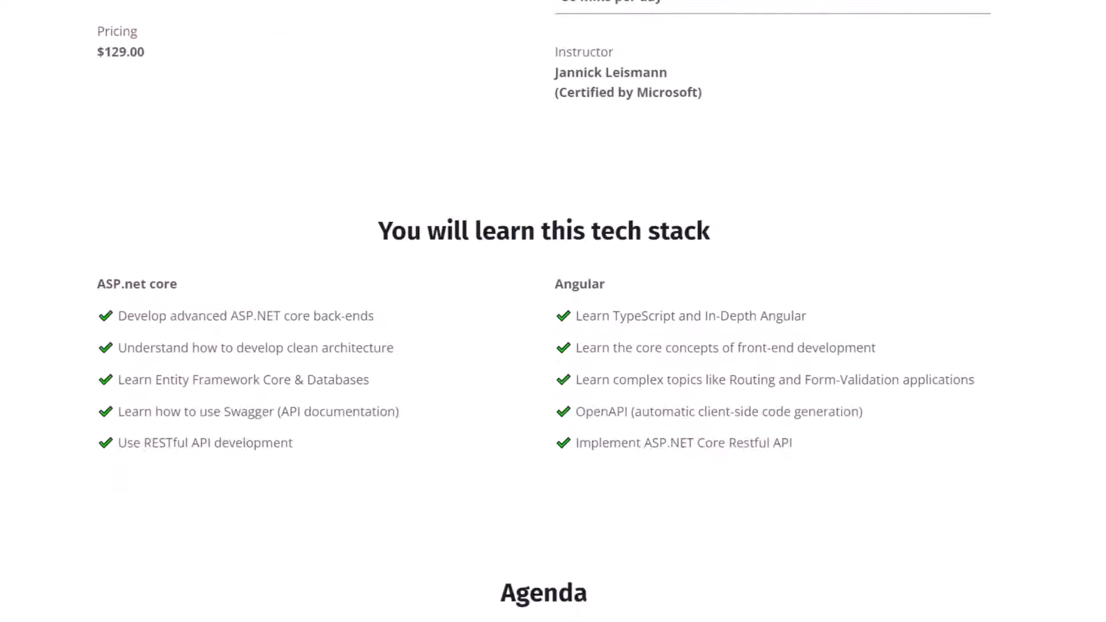
{"action": "scroll", "scroll_direction": "up", "scroll_amount": 3}
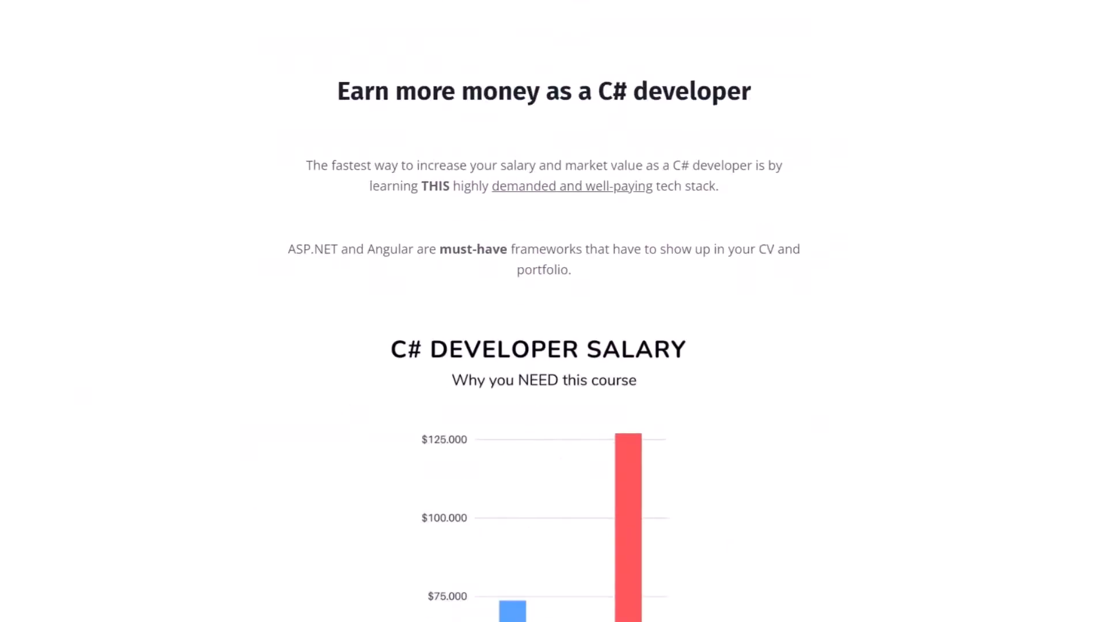
{"action": "scroll", "scroll_direction": "down", "scroll_amount": 3}
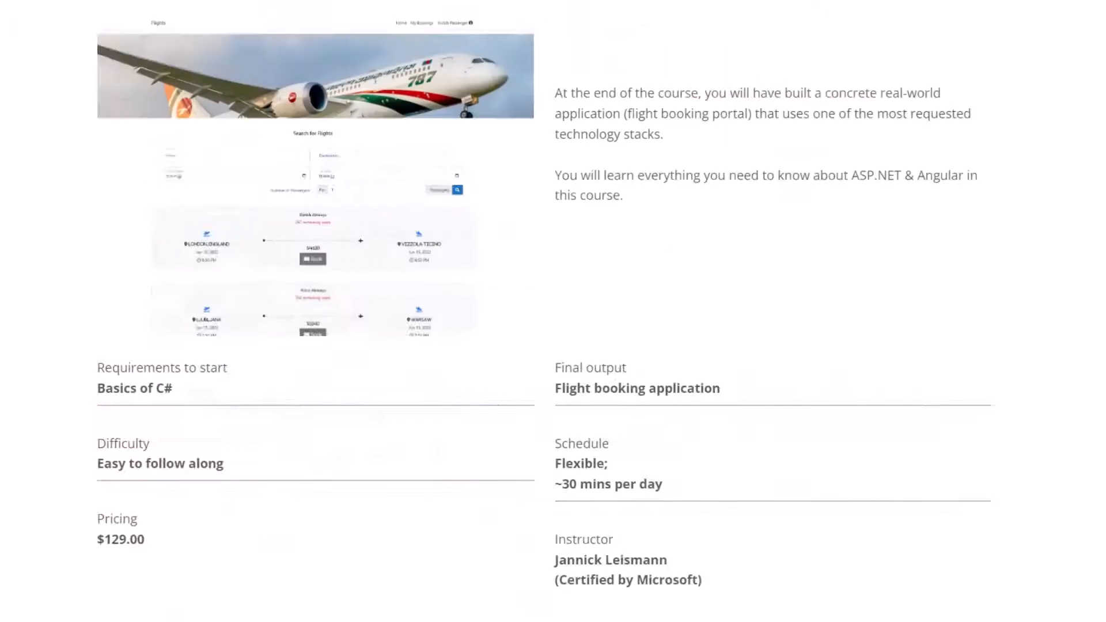
{"action": "scroll", "scroll_direction": "down", "scroll_amount": 3}
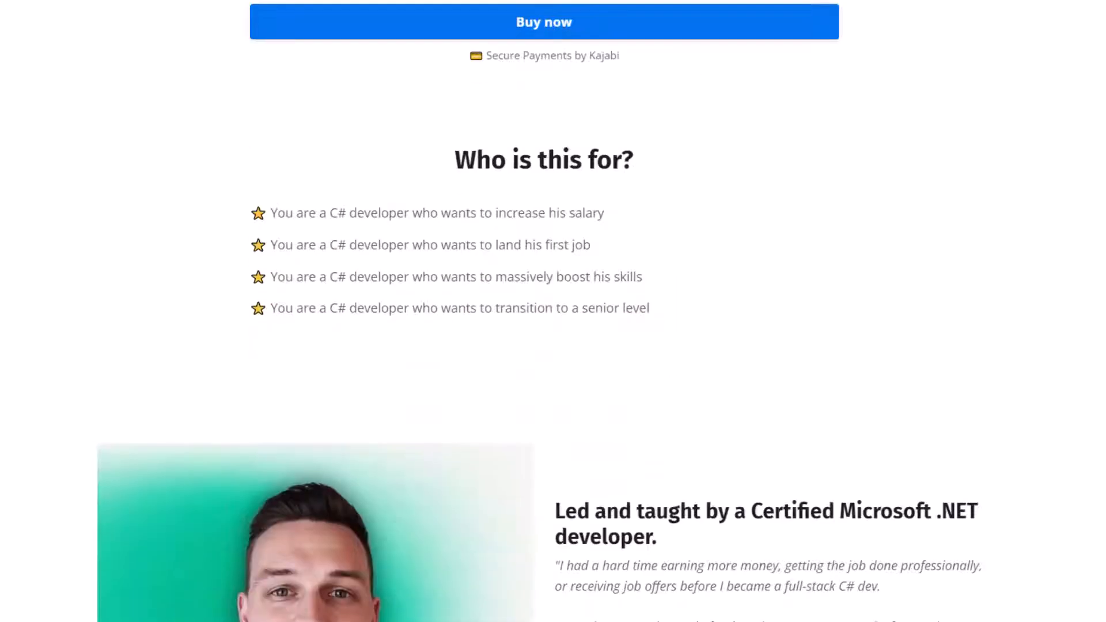
{"action": "scroll", "scroll_direction": "up", "scroll_amount": 3}
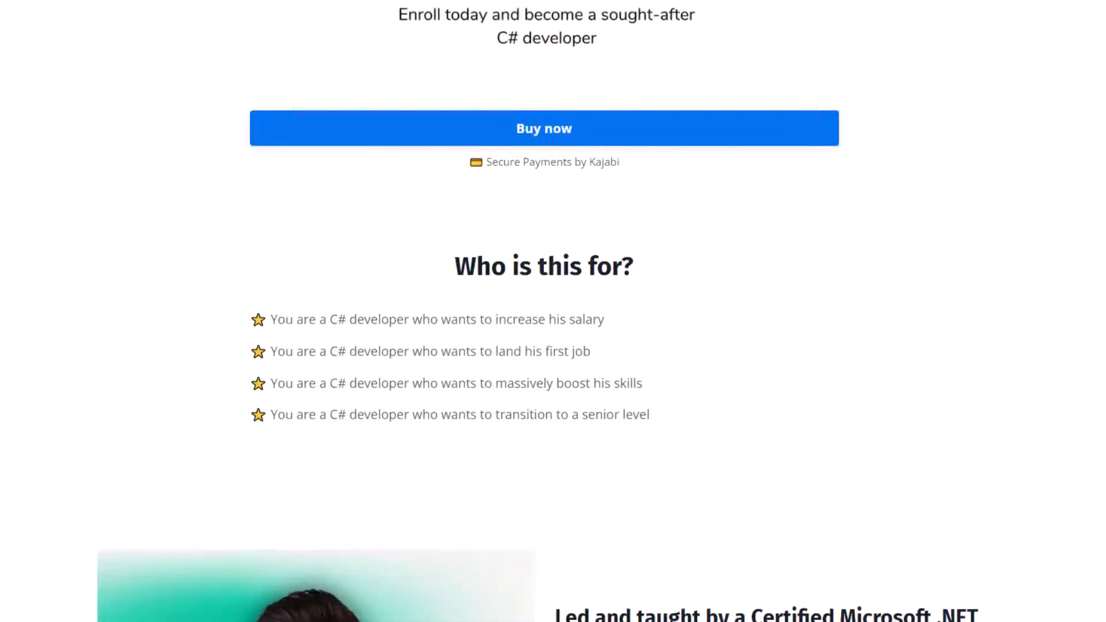
{"action": "scroll", "scroll_direction": "down", "scroll_amount": 3}
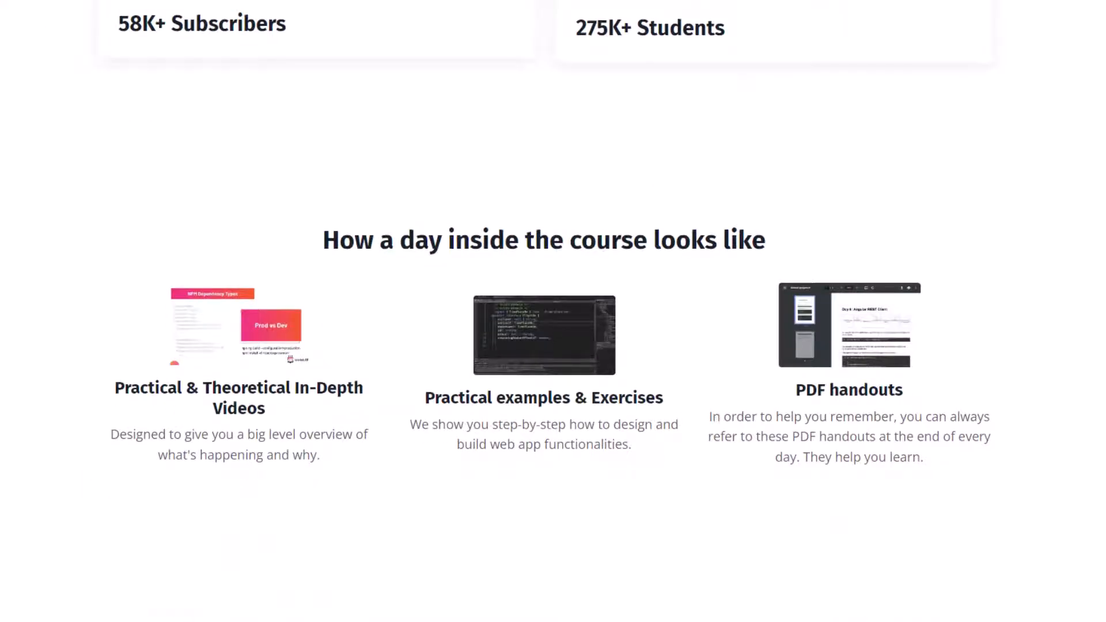
{"action": "scroll", "scroll_direction": "down", "scroll_amount": 3}
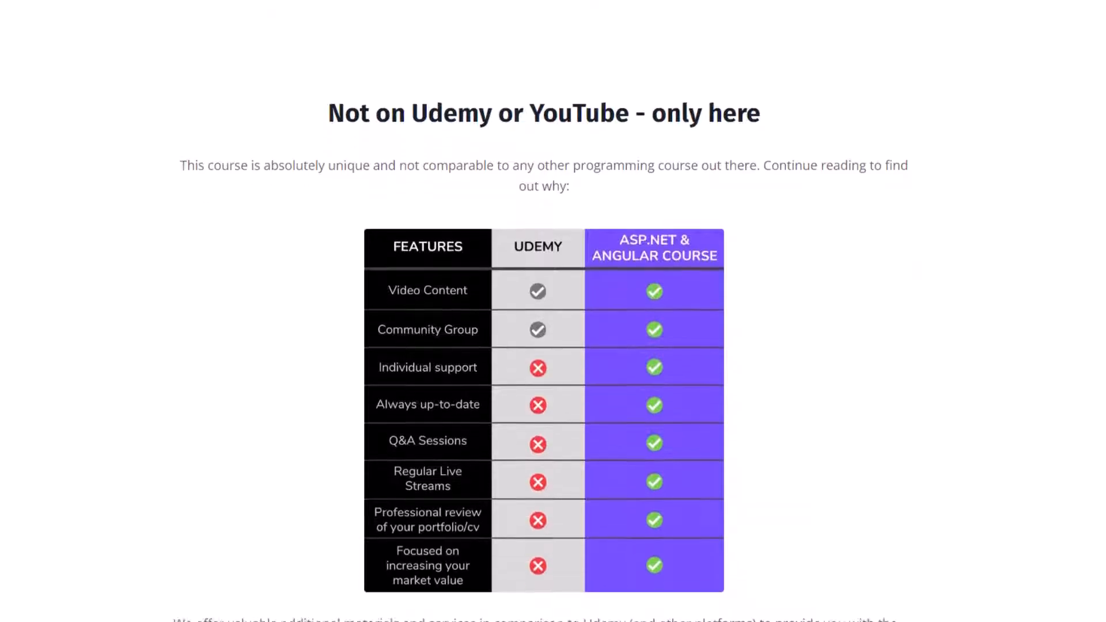
{"action": "scroll", "scroll_direction": "down", "scroll_amount": 3}
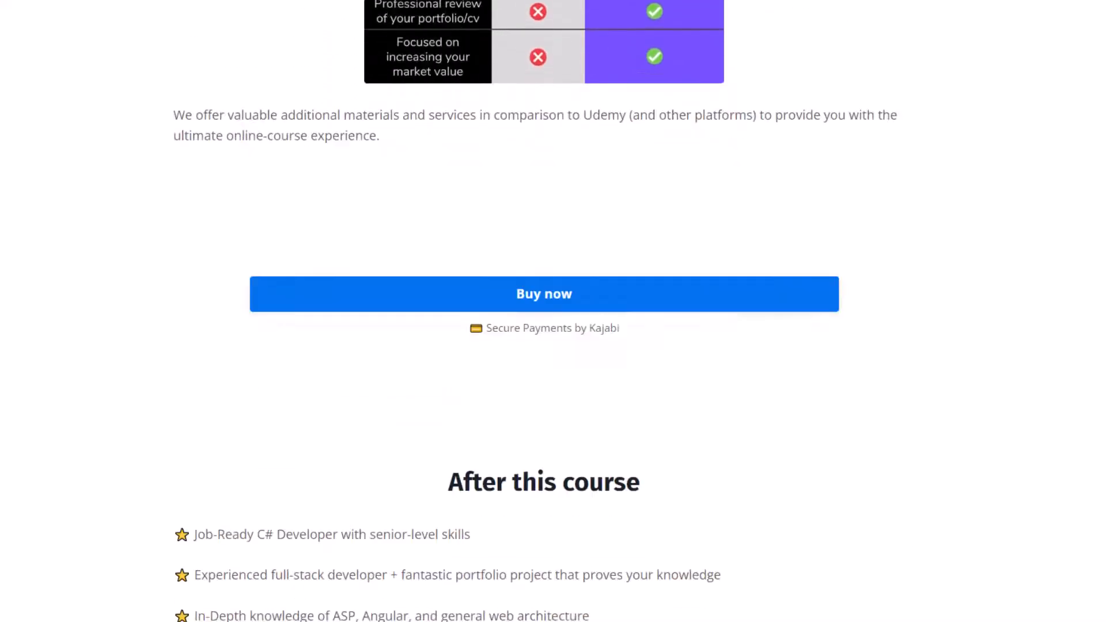
{"action": "scroll", "scroll_direction": "down", "scroll_amount": 3}
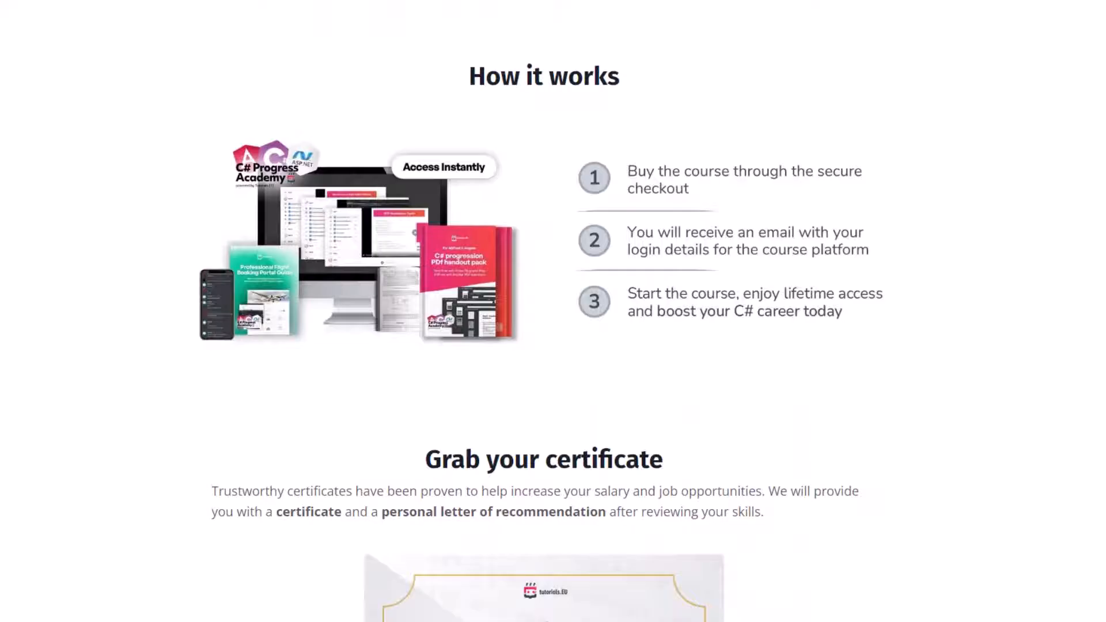
{"action": "scroll", "scroll_direction": "down", "scroll_amount": 3}
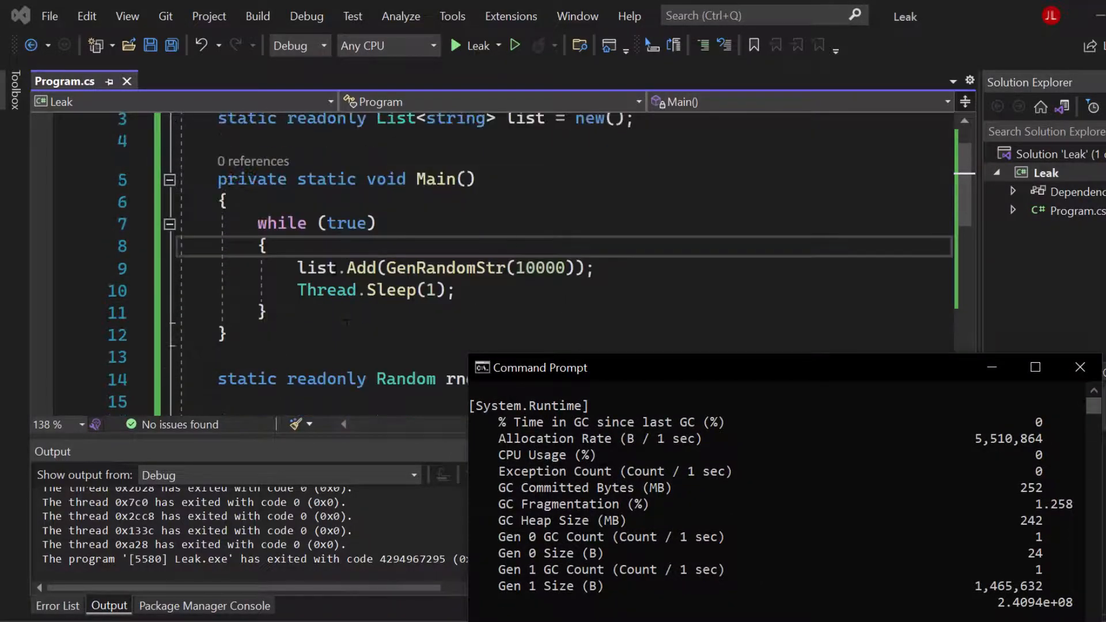
Step: Move the Command Prompt window over the code editor and end counter monitoring
{"action": "left_click_drag", "start_coordinate": [776, 368], "coordinate": [522, 197]}
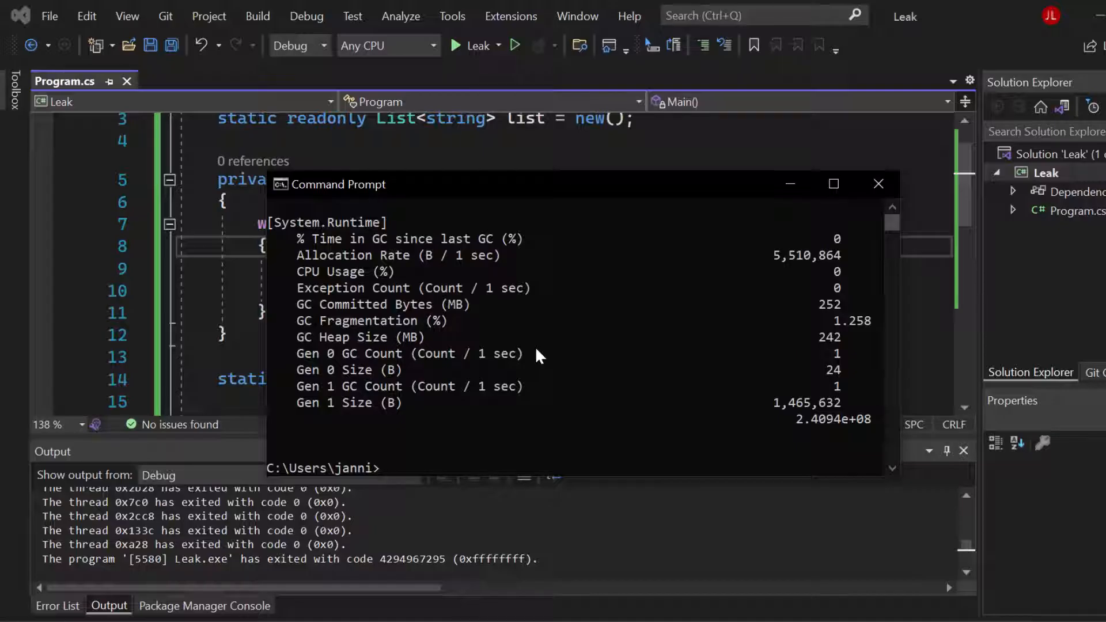
{"action": "mouse_move", "coordinate": [565, 345]}
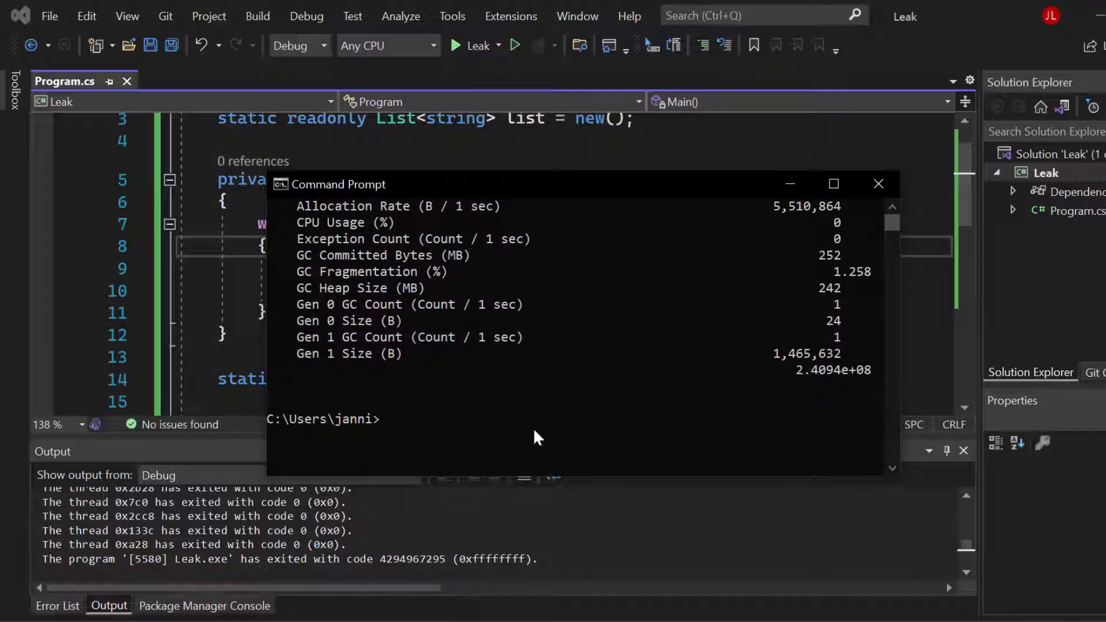
Step: Enter 'dotnet tool install --global dotnet-dump', then restart Leak under the debugger
{"action": "type", "text": "dotnet"}
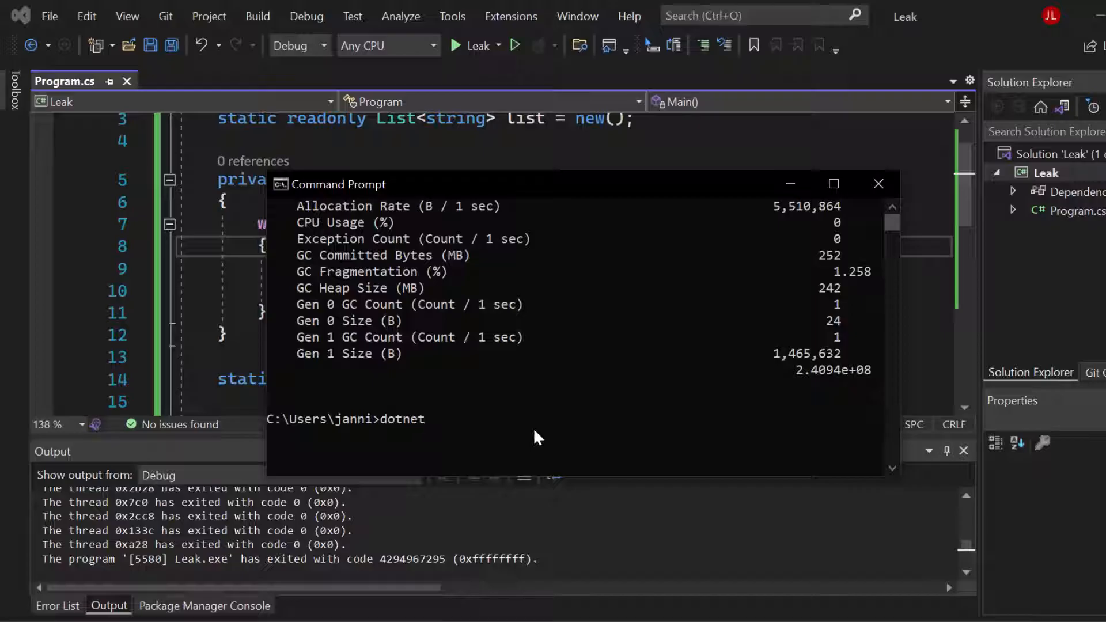
{"action": "type", "text": "tool install"}
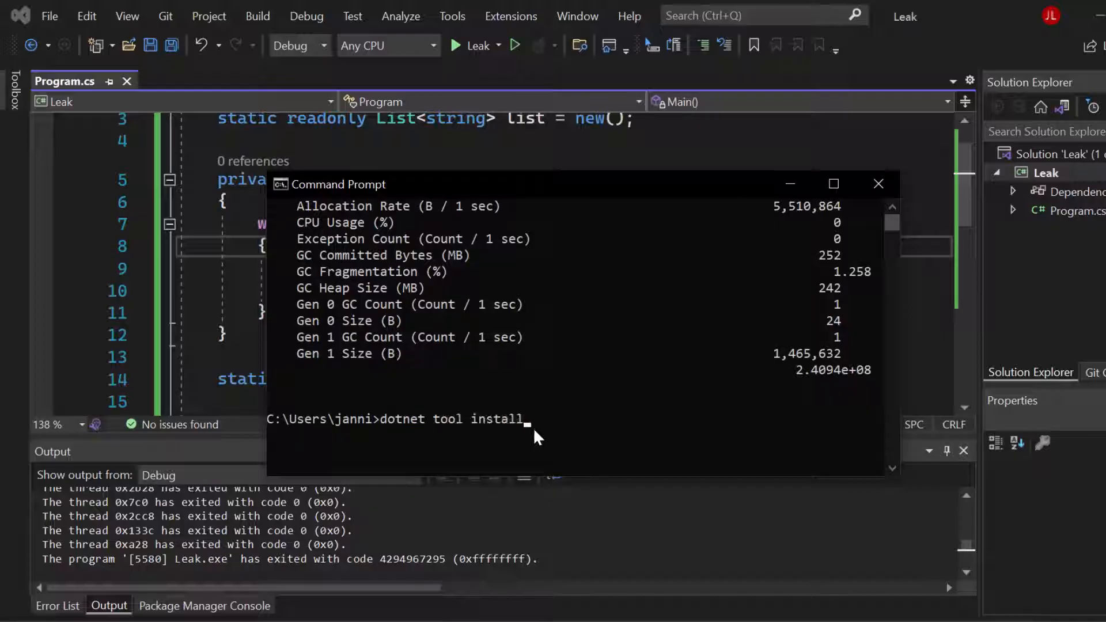
{"action": "type", "text": "--global"}
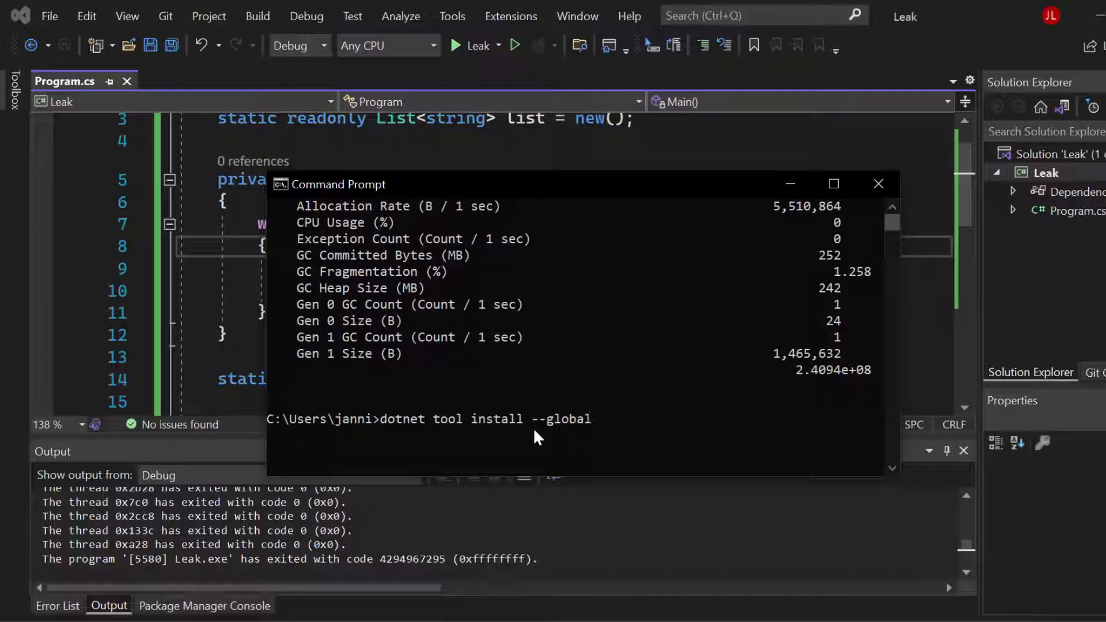
{"action": "type", "text": "dotnet-"}
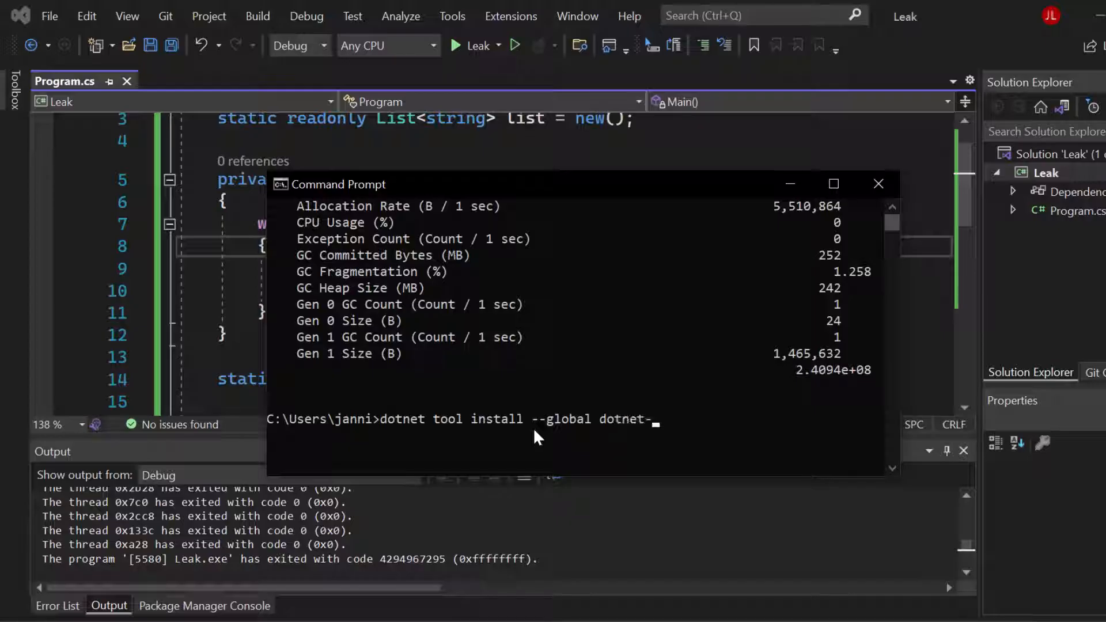
{"action": "type", "text": "dump"}
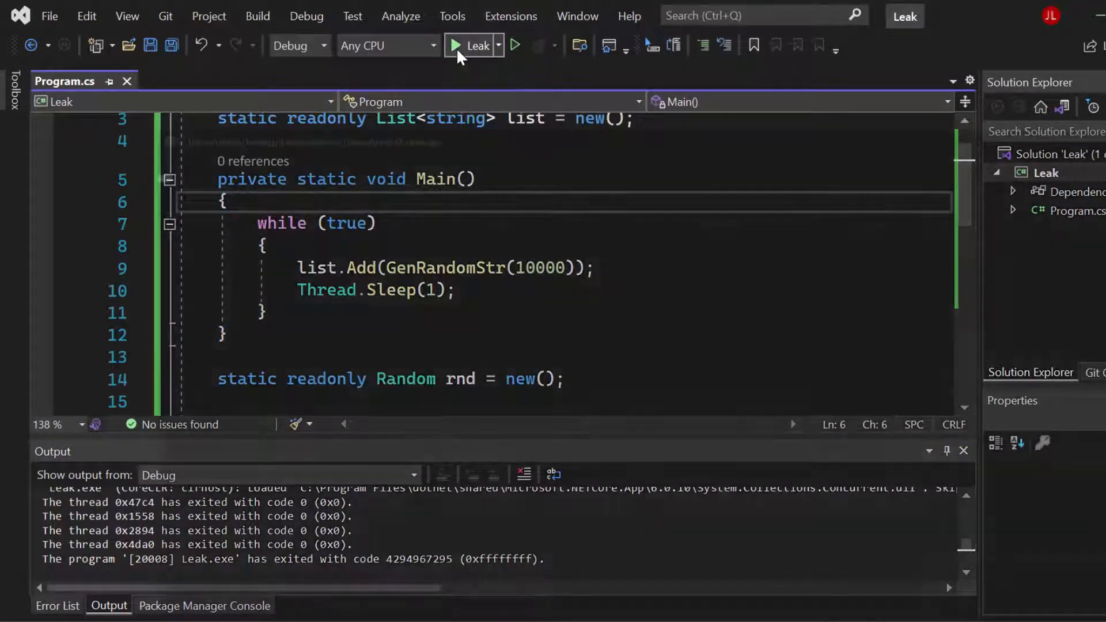
{"action": "left_click", "coordinate": [457, 44]}
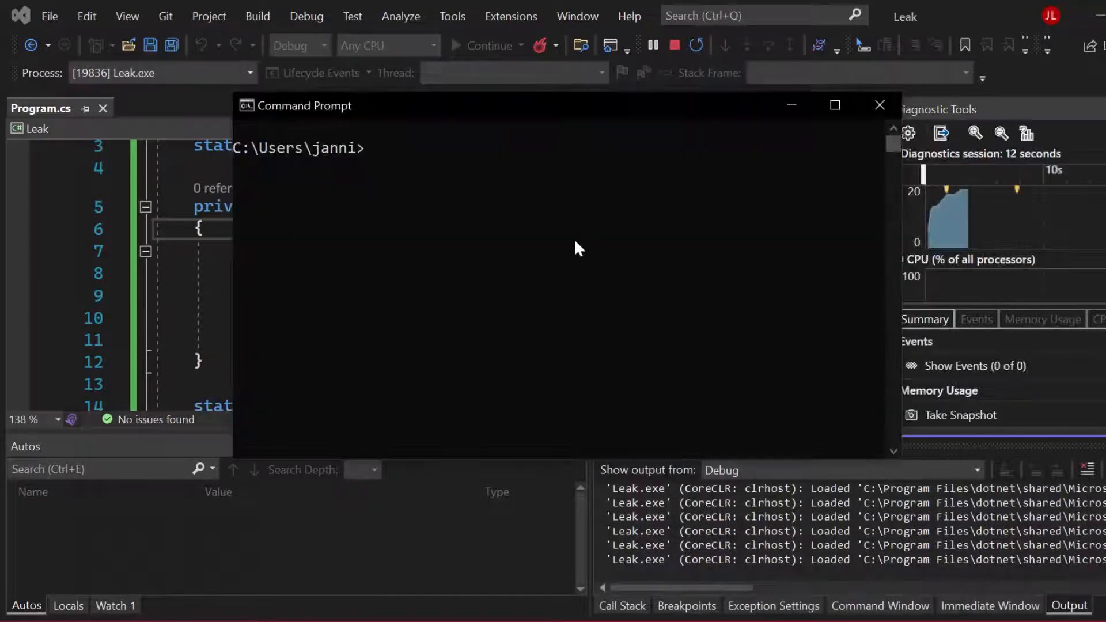
Step: Run 'dotnet-dump ps' to find Leak's process ID 19836, then begin another dotnet-dump command
{"action": "type", "text": "d"}
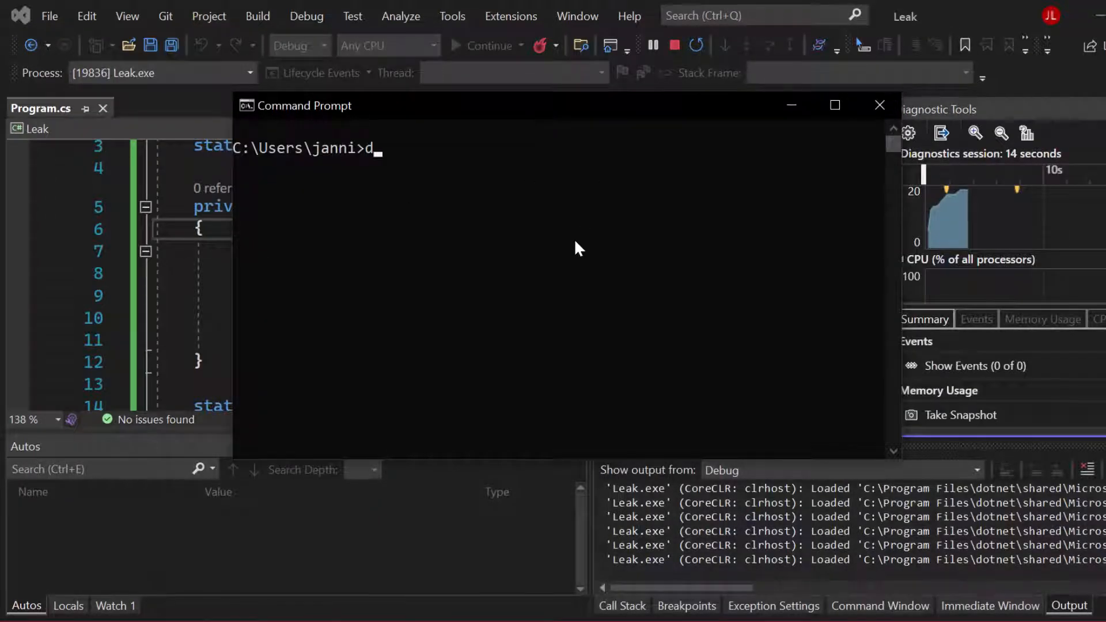
{"action": "type", "text": "otnet-dump ps"}
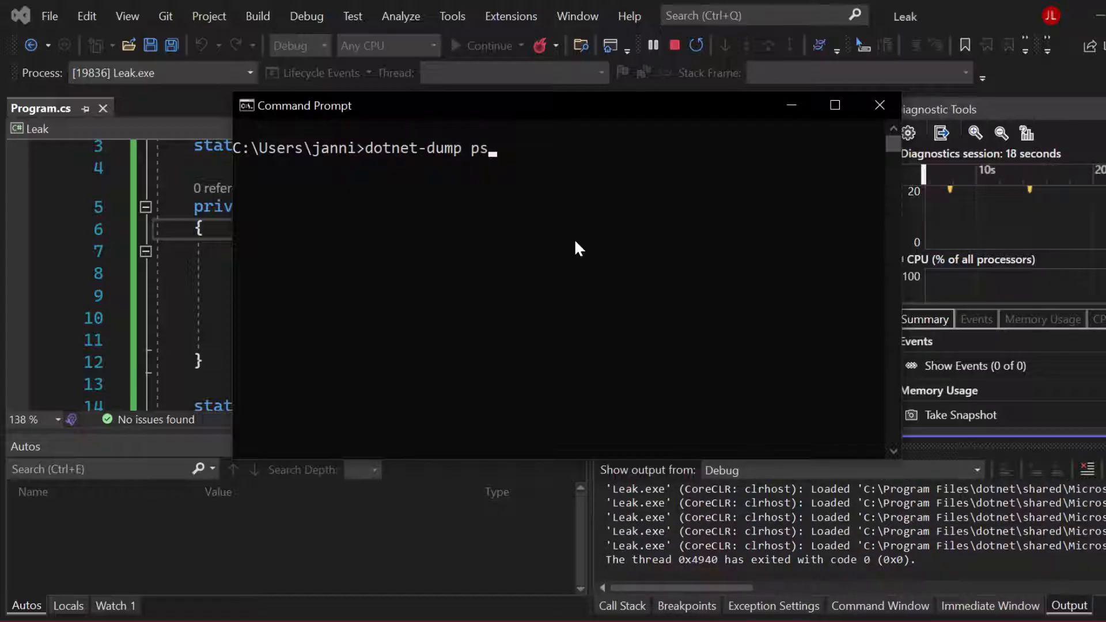
{"action": "mouse_move", "coordinate": [398, 175]}
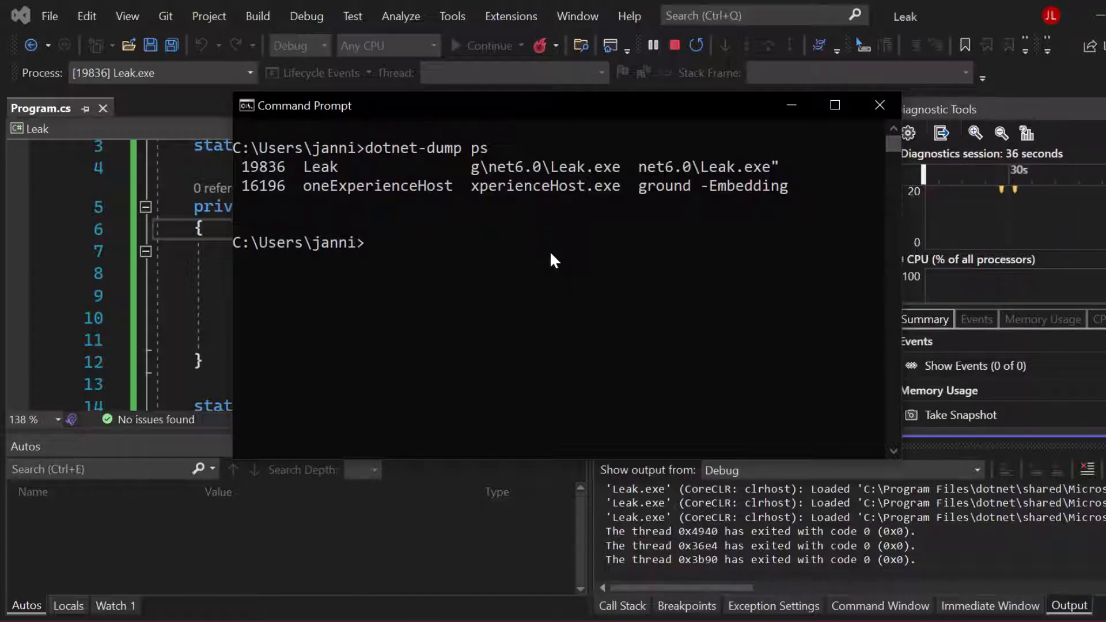
{"action": "type", "text": "dotnet-dump"}
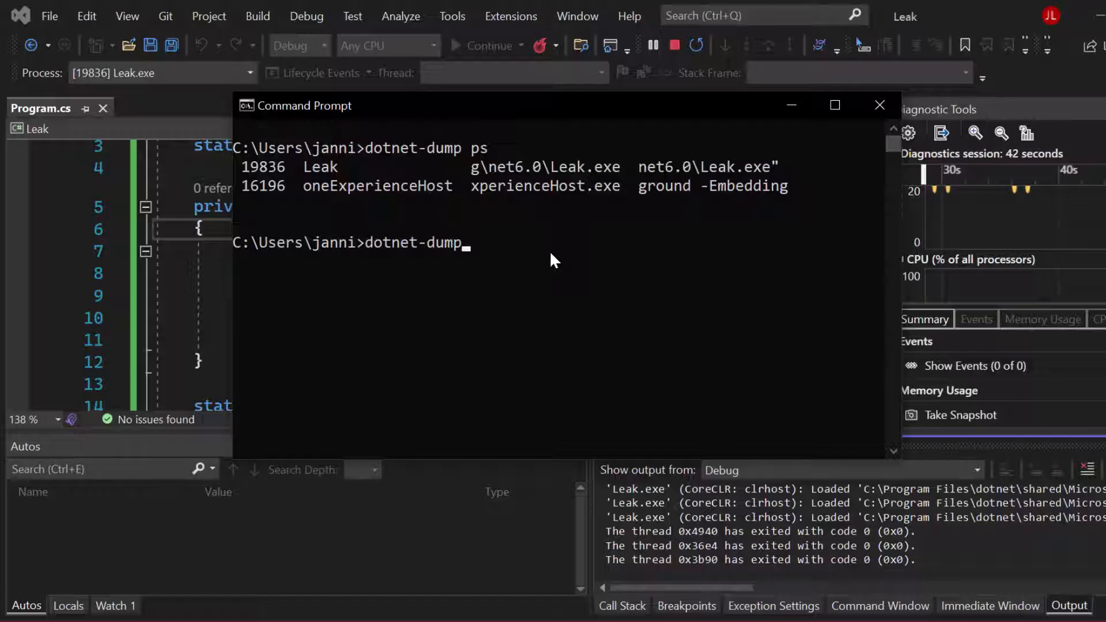
Step: Run 'dotnet-dump collect -p 19836' to write a full memory dump of Leak
{"action": "type", "text": "collect -"}
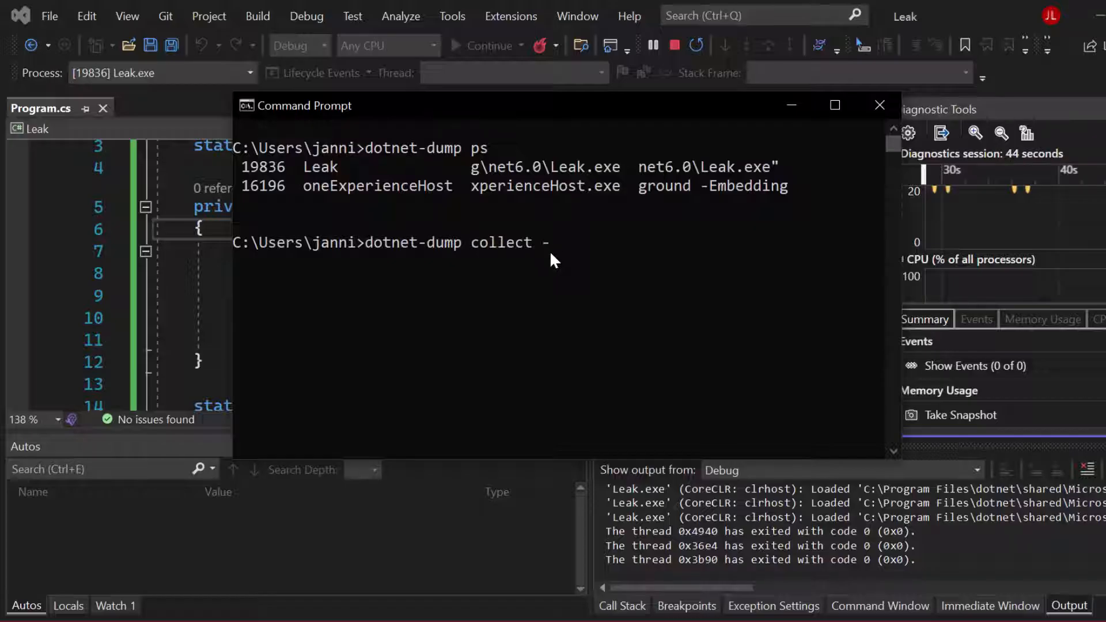
{"action": "type", "text": "p 1"}
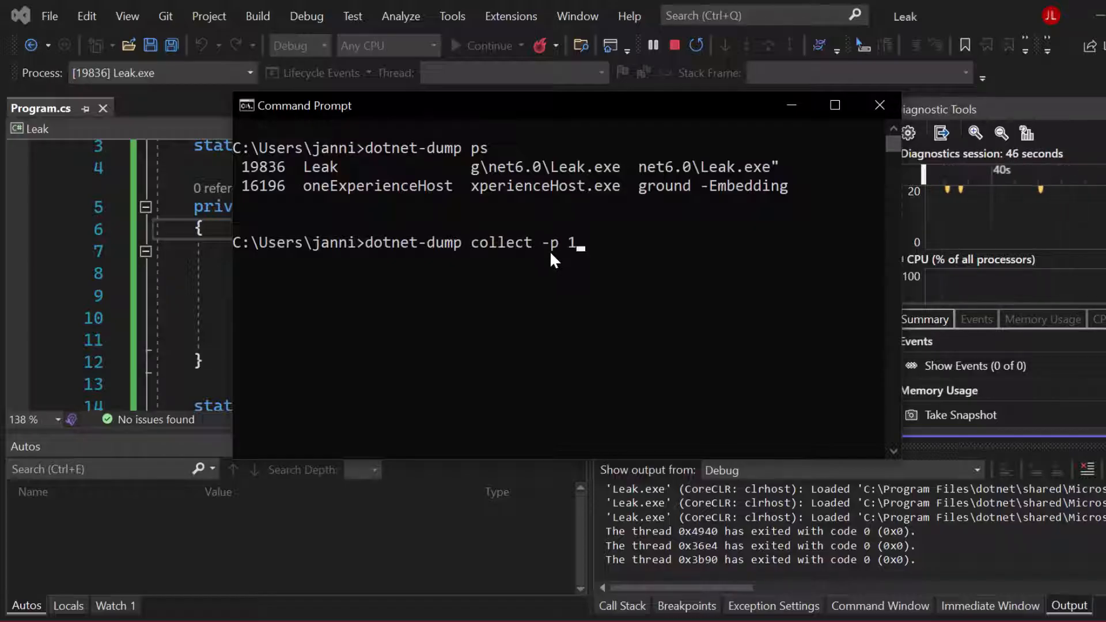
{"action": "type", "text": "9836"}
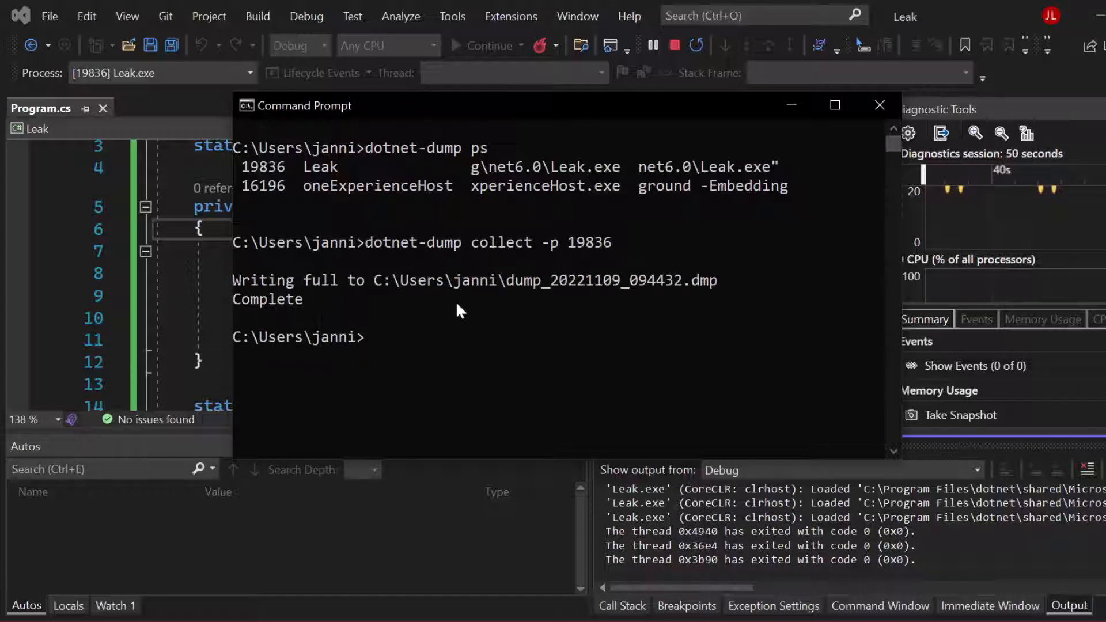
{"action": "mouse_move", "coordinate": [469, 311]}
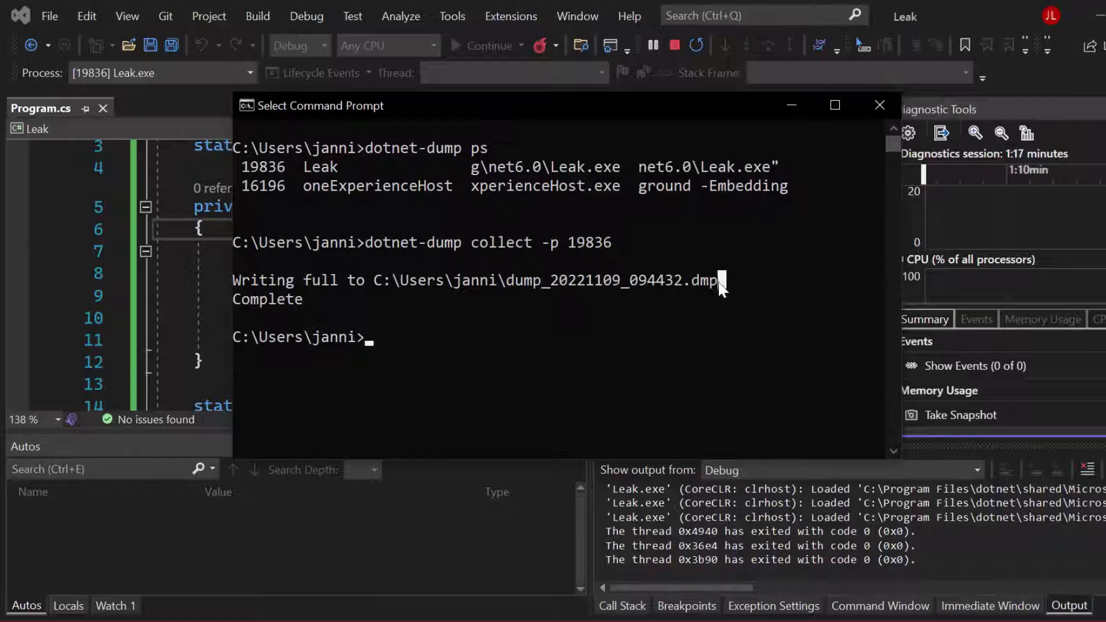
{"action": "mouse_move", "coordinate": [421, 343]}
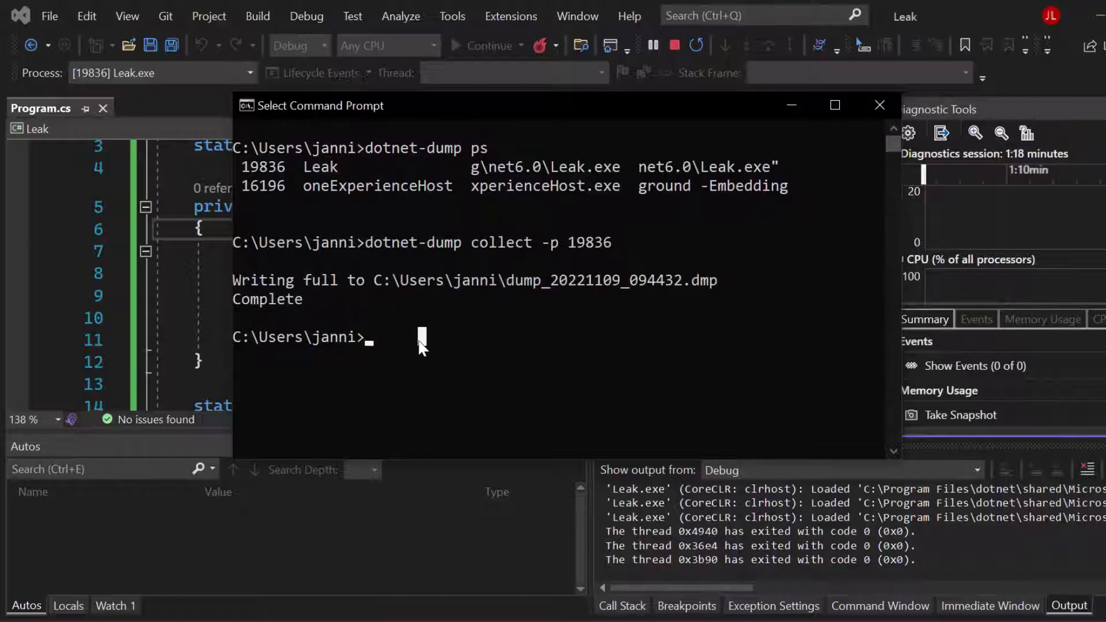
Step: Open C:\Users\janni\dump_20221109_094432.dmp with 'dotnet-dump analyze'
{"action": "type", "text": "dotnet-dump an"}
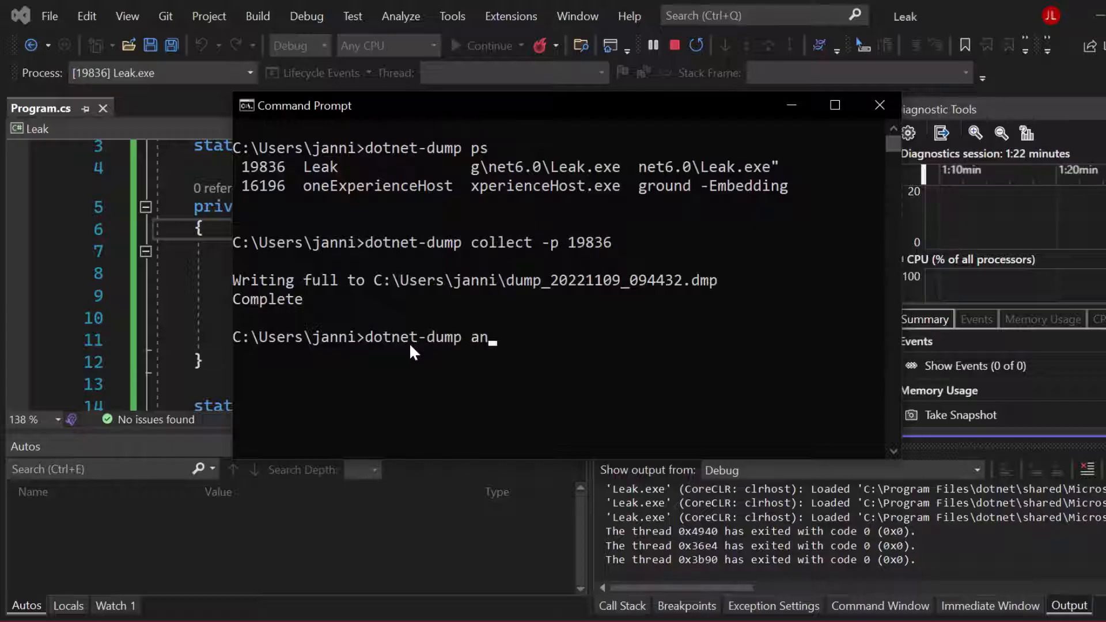
{"action": "type", "text": "alyze"}
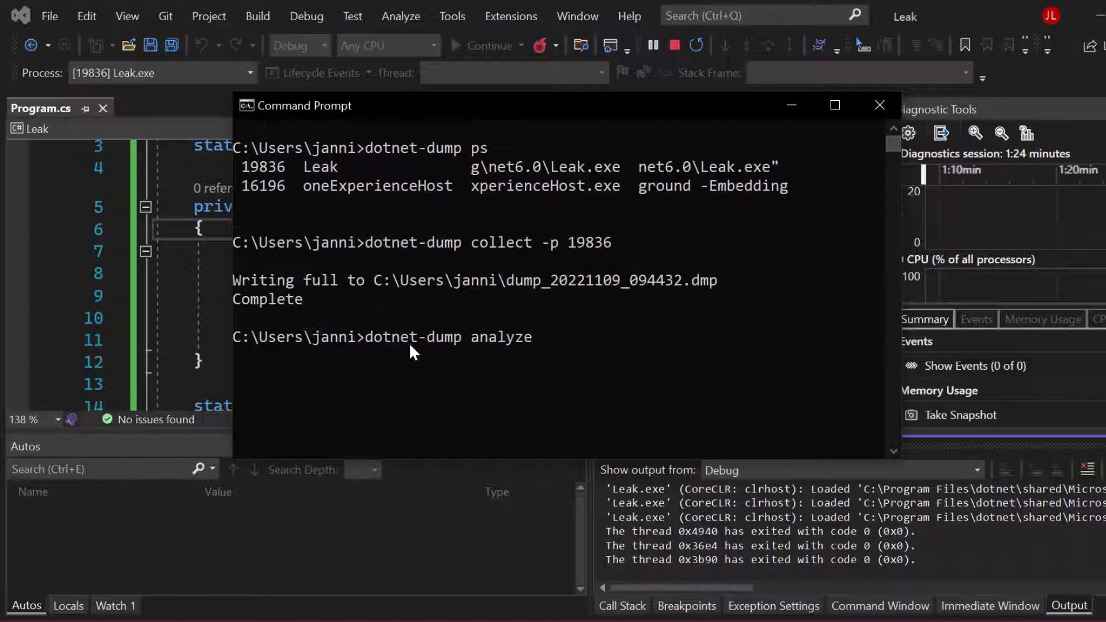
{"action": "type", "text": "C:\\Users\\janni\\dump_20221109_094432.dmp"}
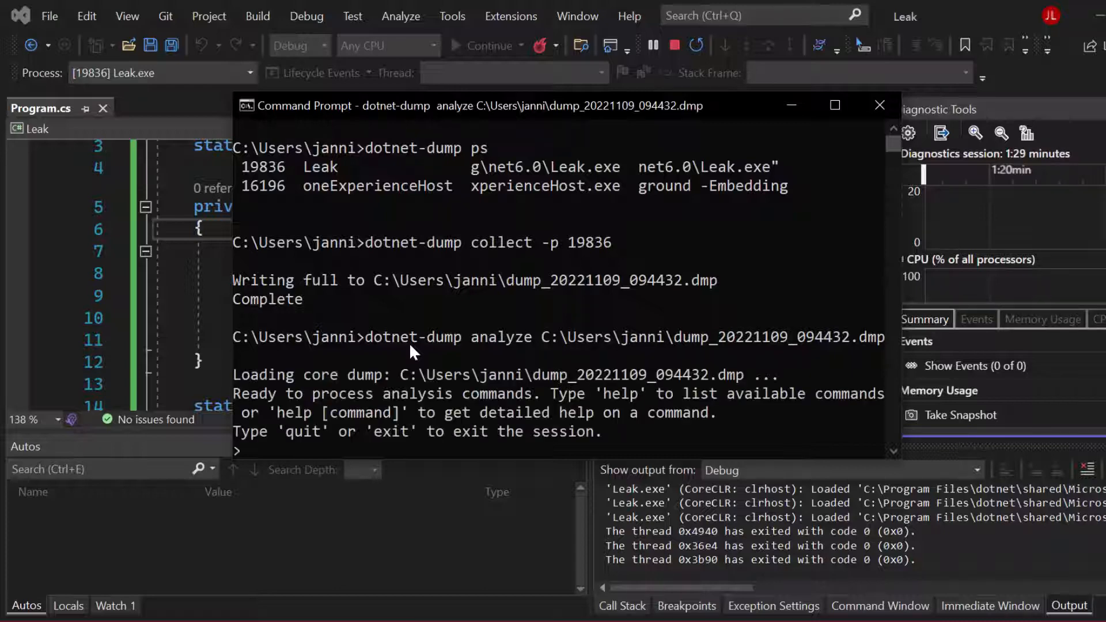
{"action": "scroll", "scroll_direction": "down", "scroll_amount": 3}
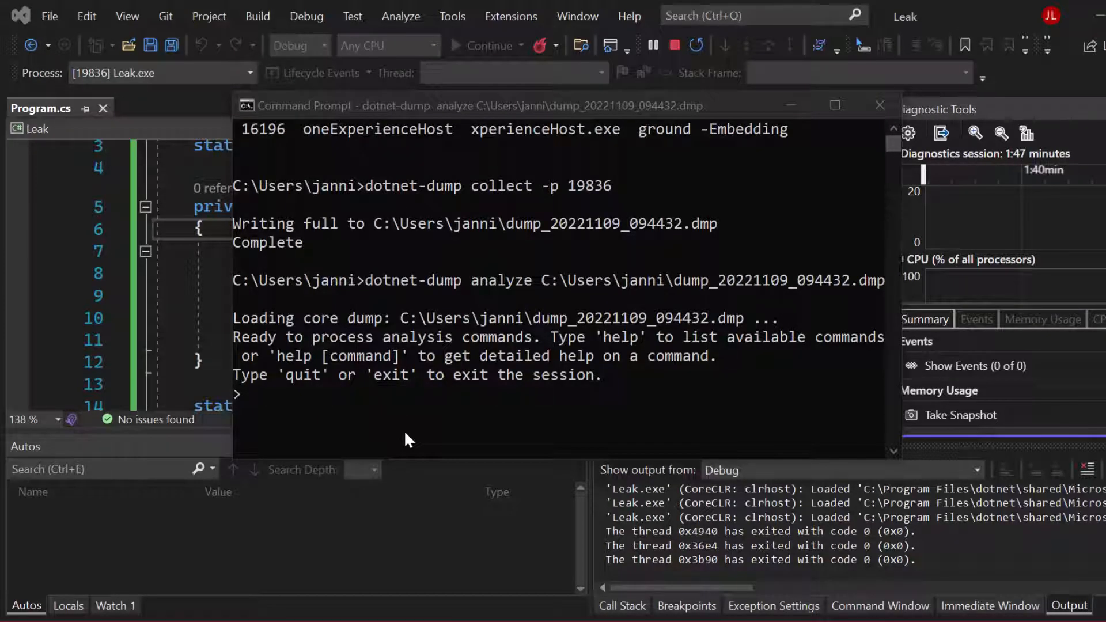
Step: Run 'dumpheap -stat' and highlight System.String's roughly 62 MB total size
{"action": "type", "text": "dumpheap"}
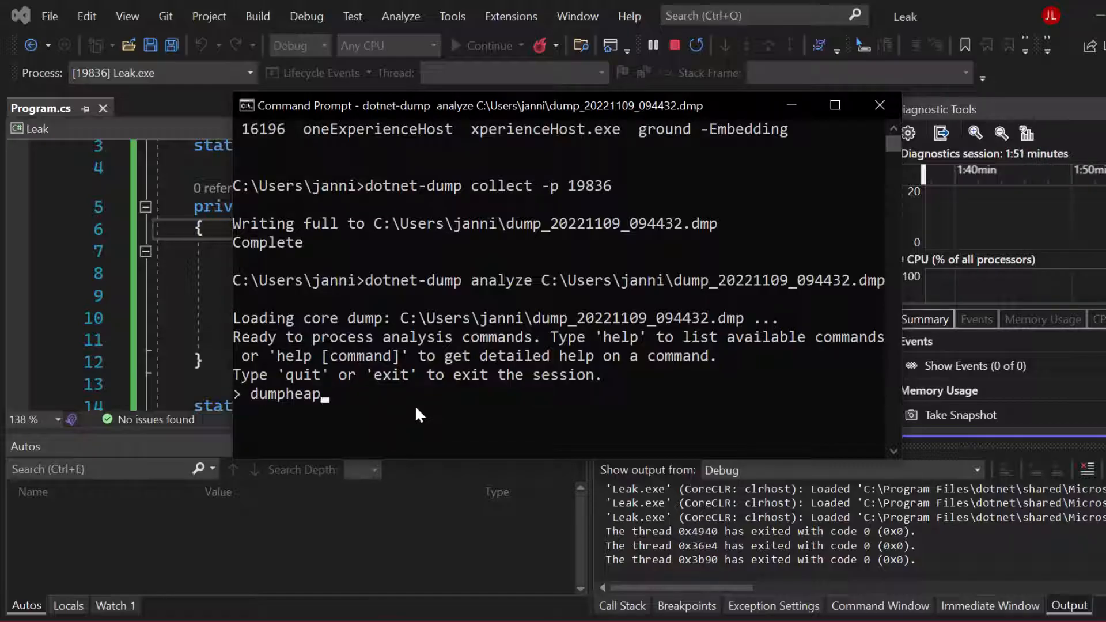
{"action": "type", "text": "-stat"}
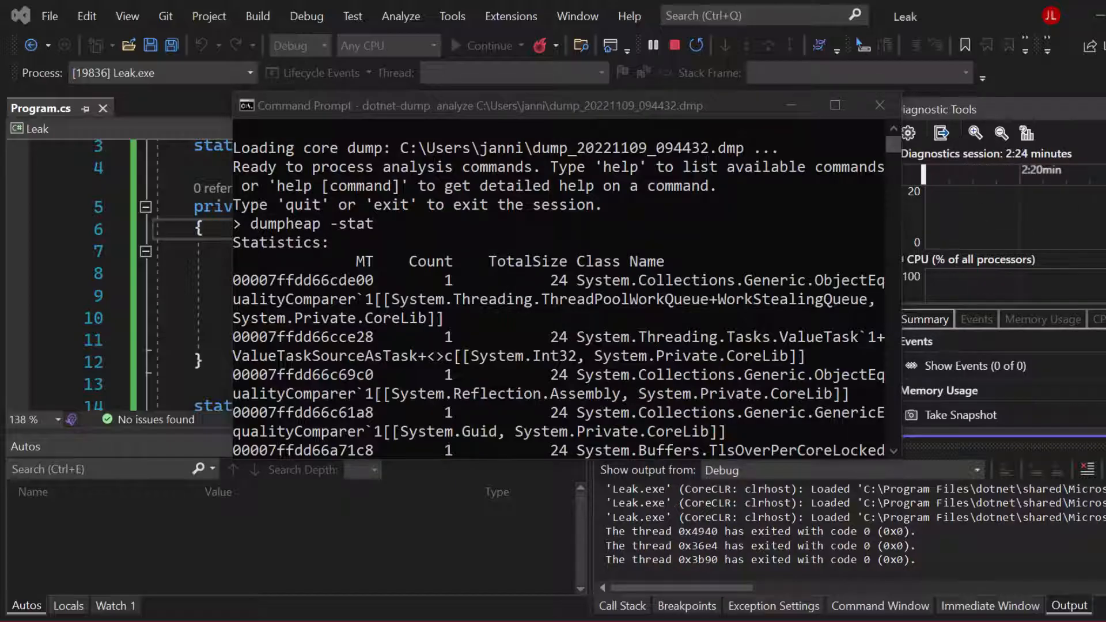
{"action": "mouse_move", "coordinate": [443, 285]}
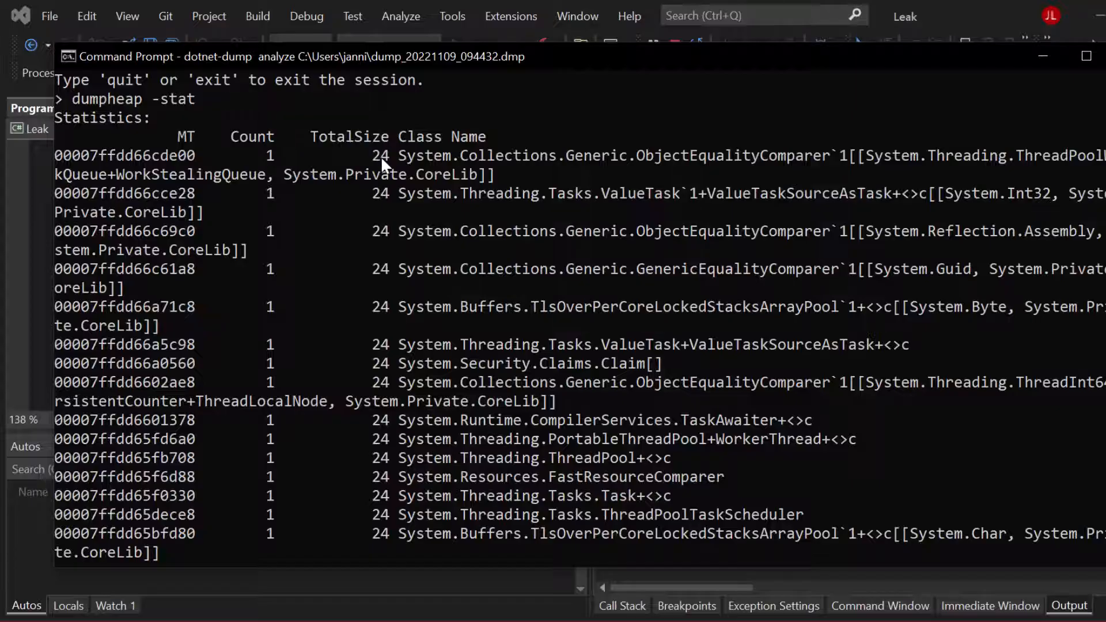
{"action": "scroll", "scroll_direction": "down", "scroll_amount": 3}
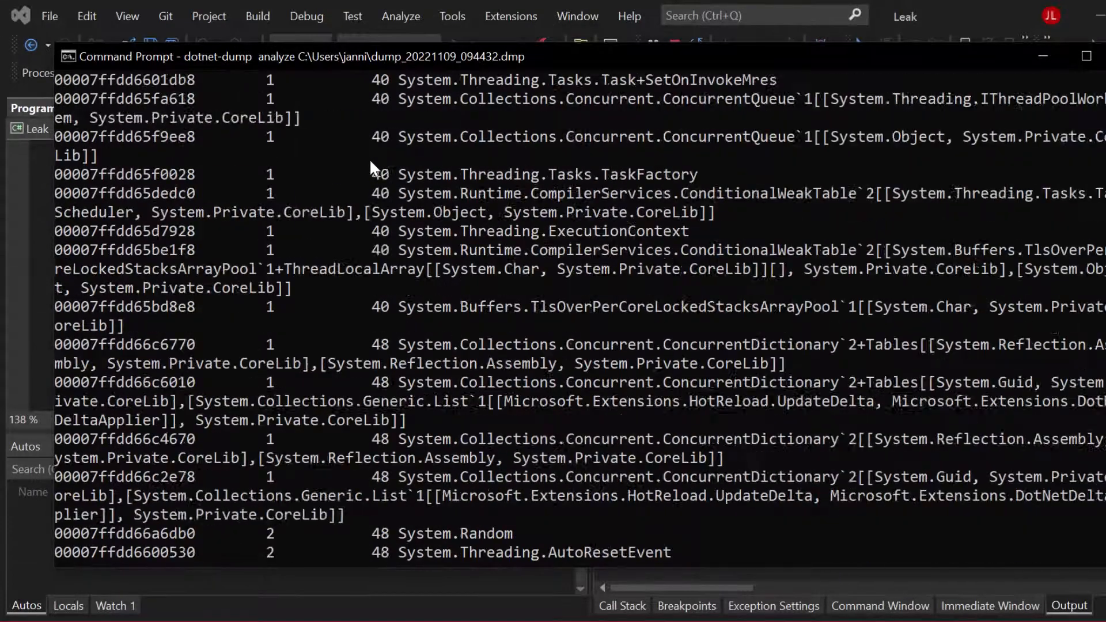
{"action": "scroll", "scroll_direction": "down", "scroll_amount": 3}
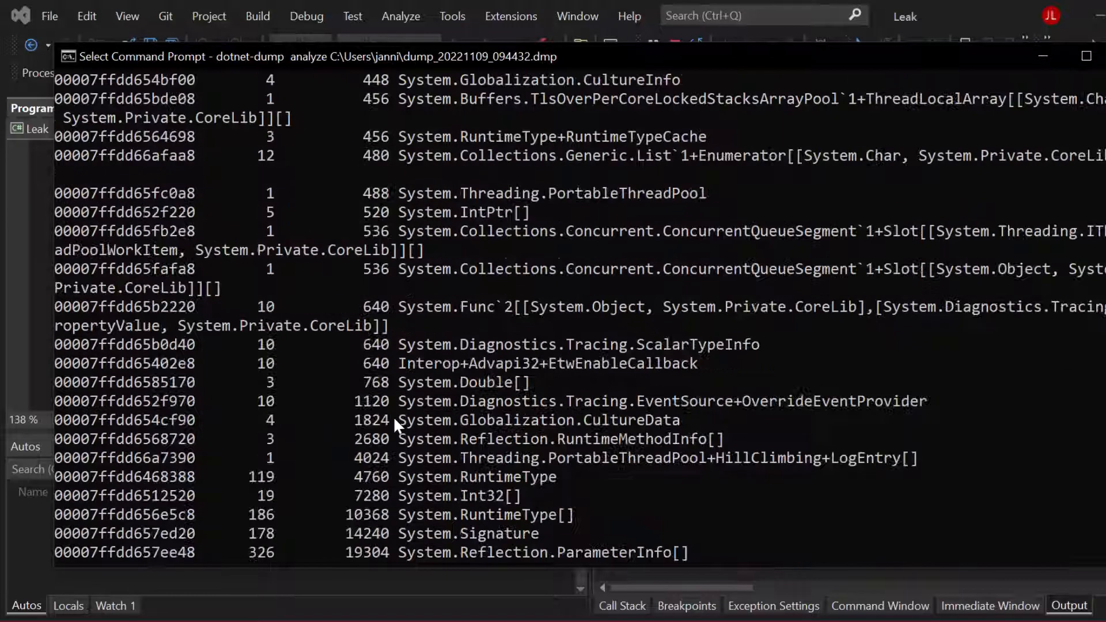
{"action": "scroll", "scroll_direction": "down", "scroll_amount": 3}
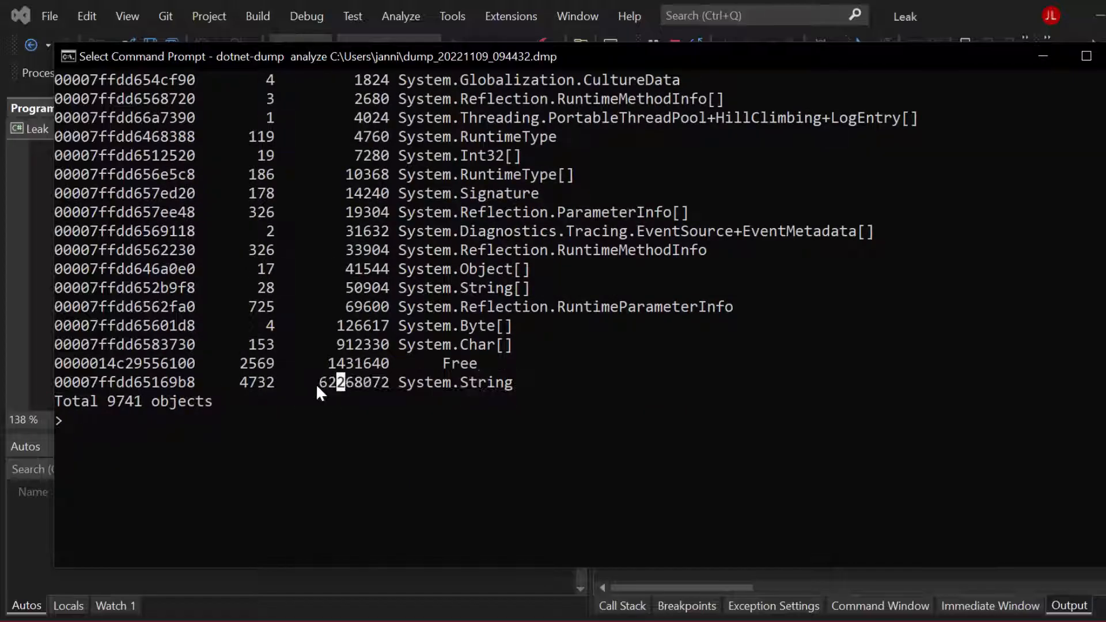
{"action": "double_click", "coordinate": [352, 382]}
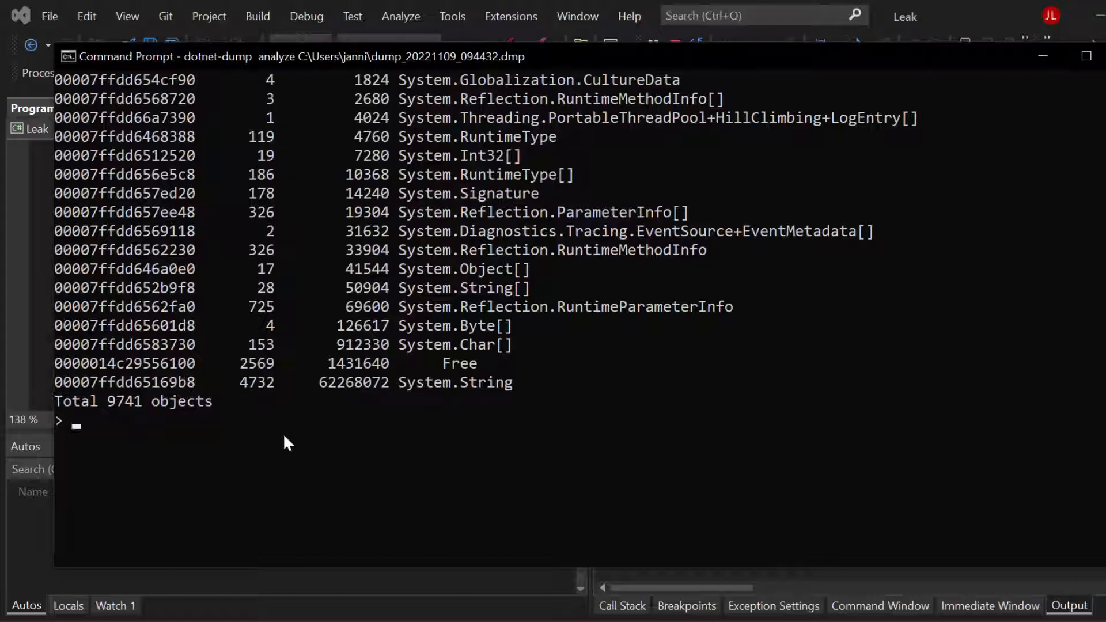
Step: Enter dumpheap -mt 00007ffdd65169b8 to list all System.String instances on the heap
{"action": "type", "text": "dump"}
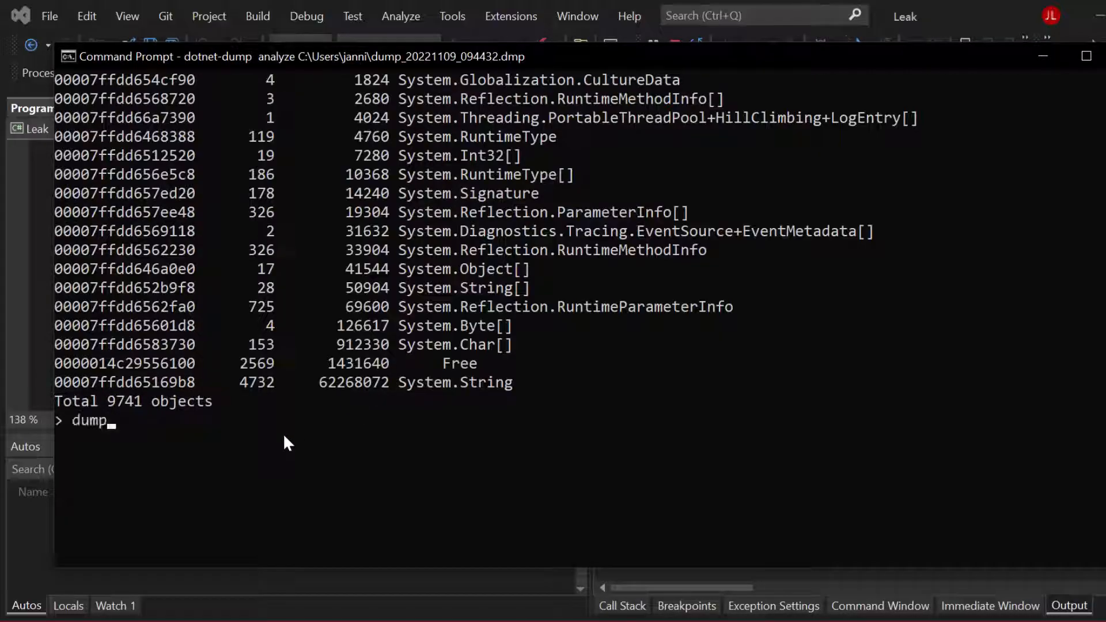
{"action": "type", "text": "heap"}
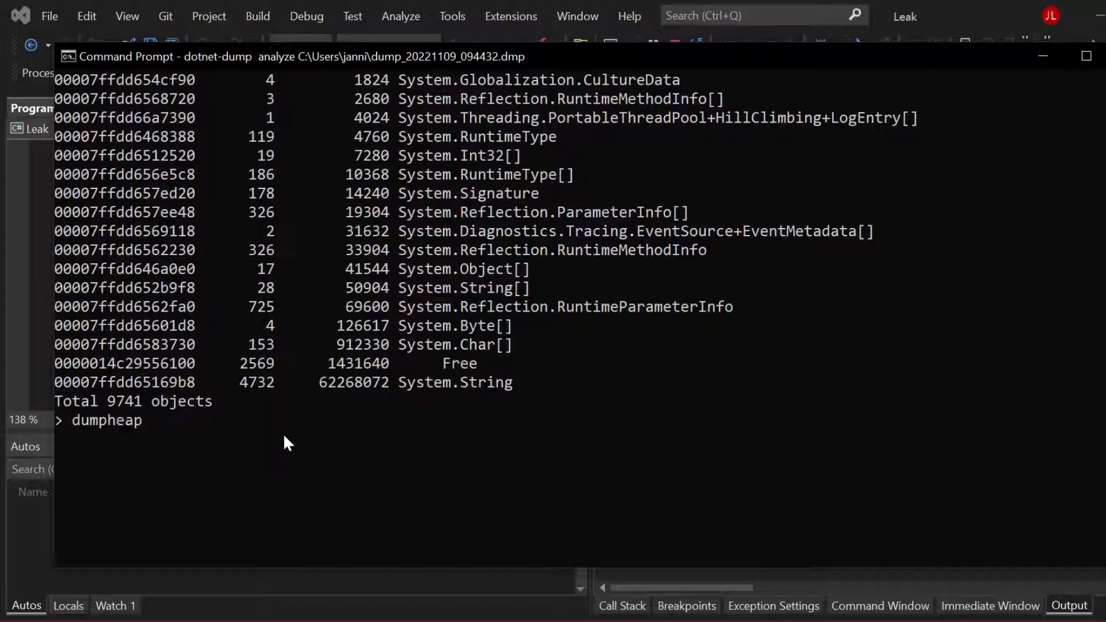
{"action": "type", "text": "-mt"}
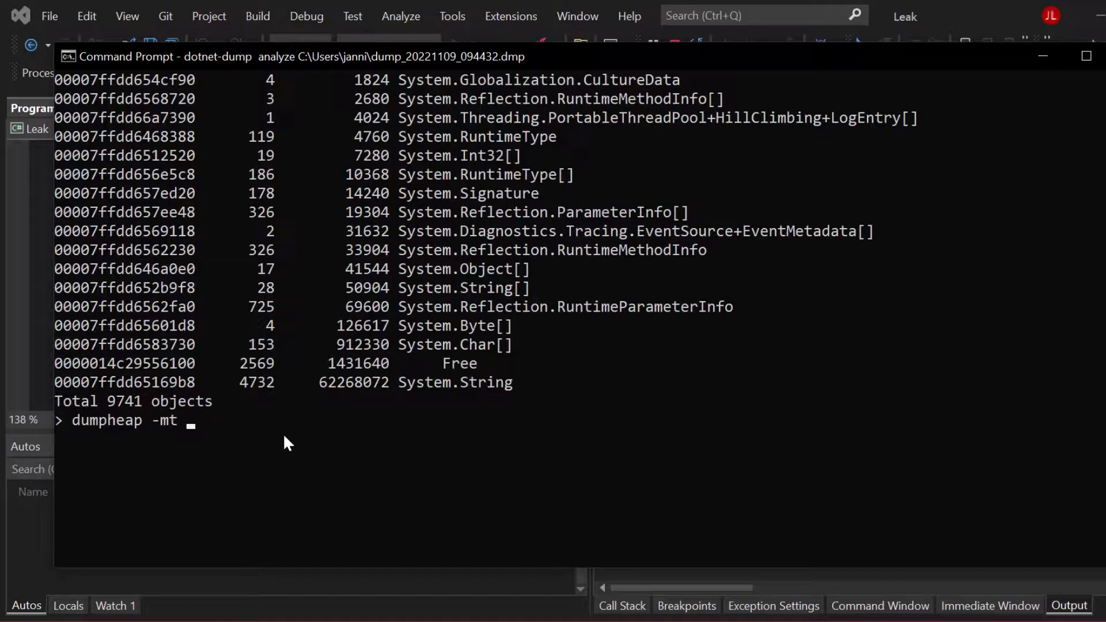
{"action": "type", "text": "00007ffdd65169b8"}
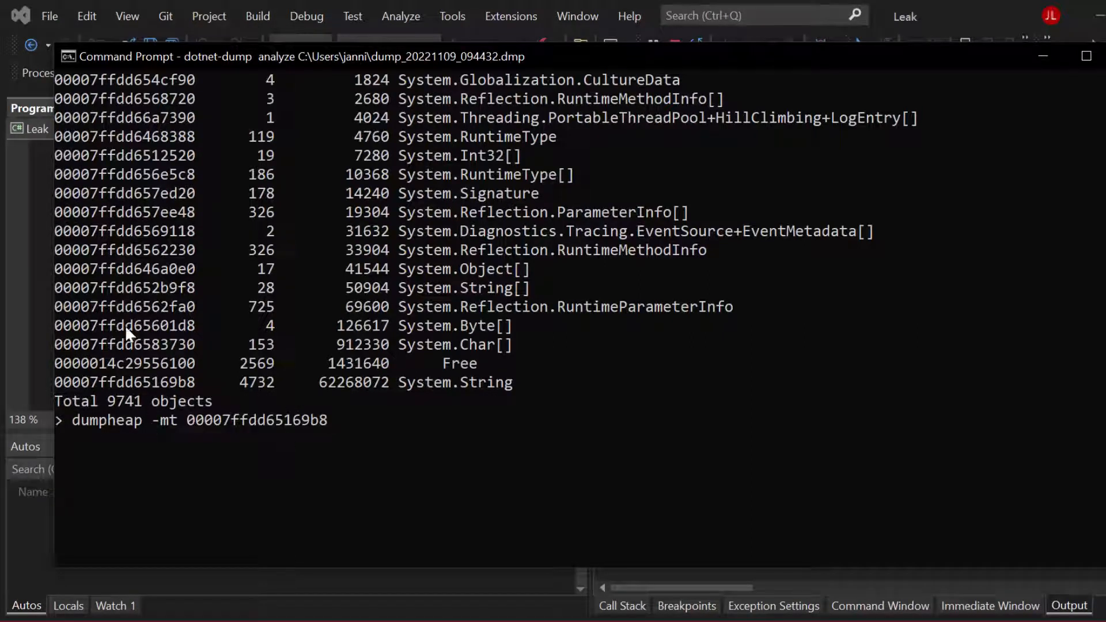
{"action": "mouse_move", "coordinate": [136, 359]}
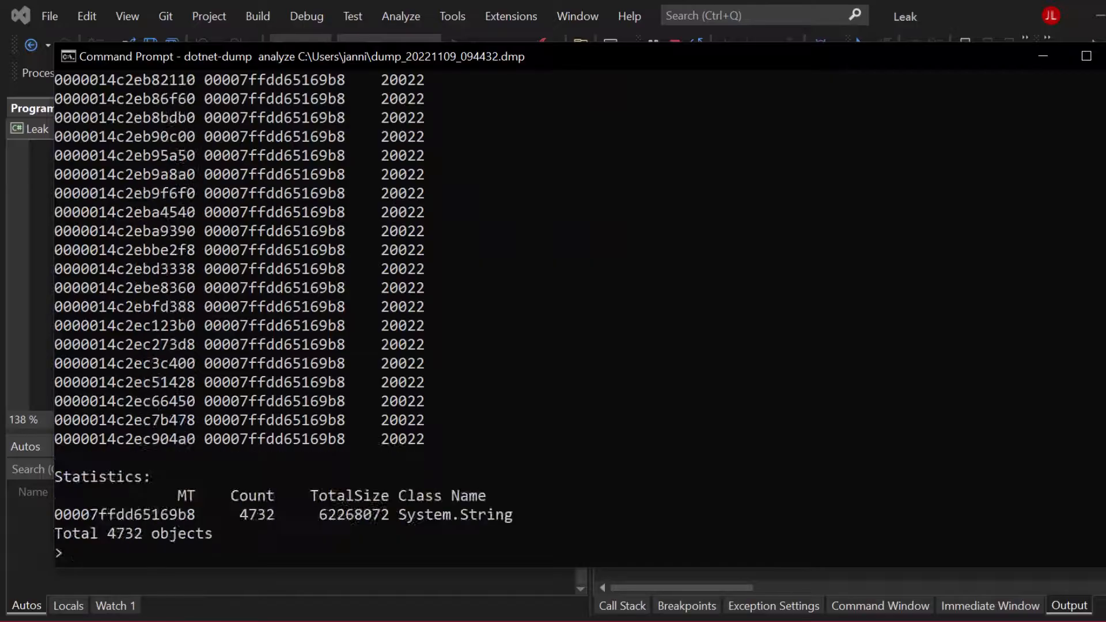
{"action": "mouse_move", "coordinate": [434, 286]}
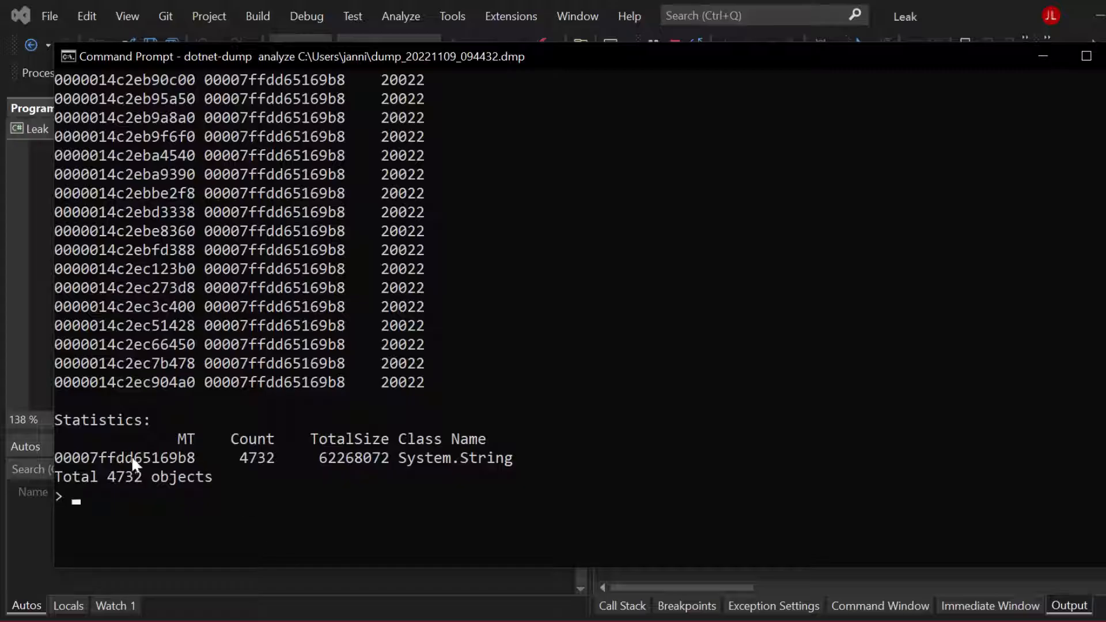
{"action": "mouse_move", "coordinate": [155, 480]}
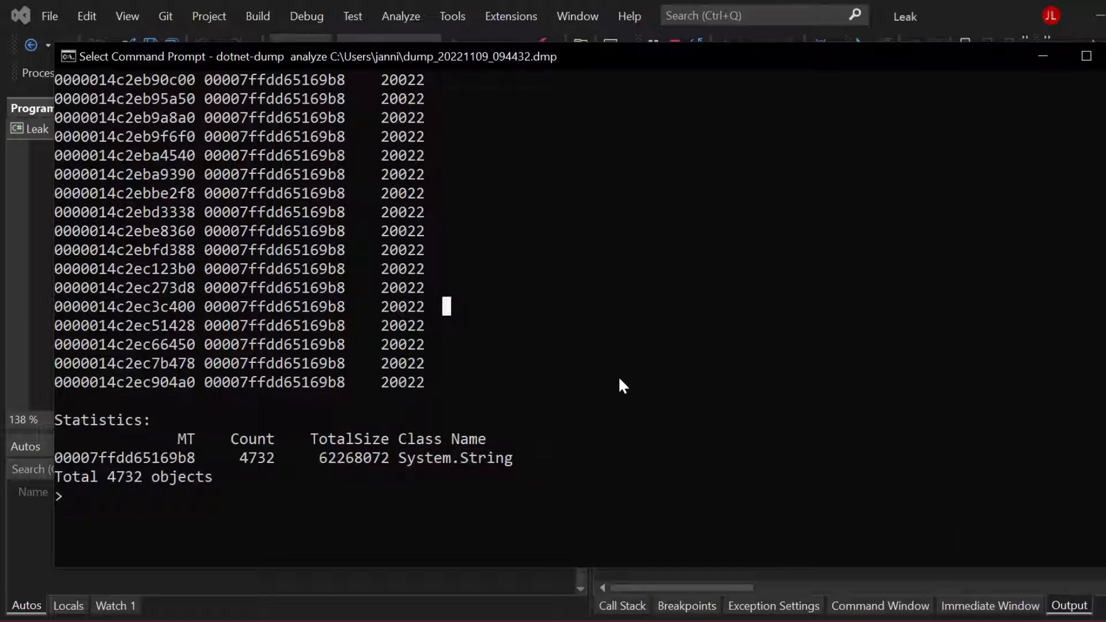
{"action": "mouse_move", "coordinate": [148, 266]}
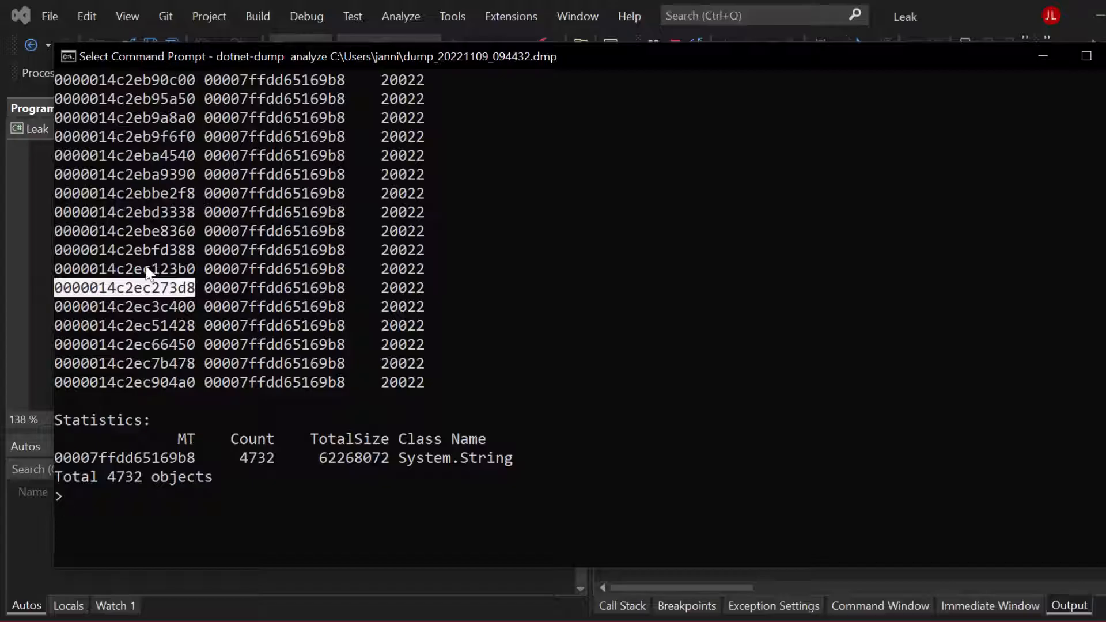
{"action": "mouse_move", "coordinate": [145, 297]}
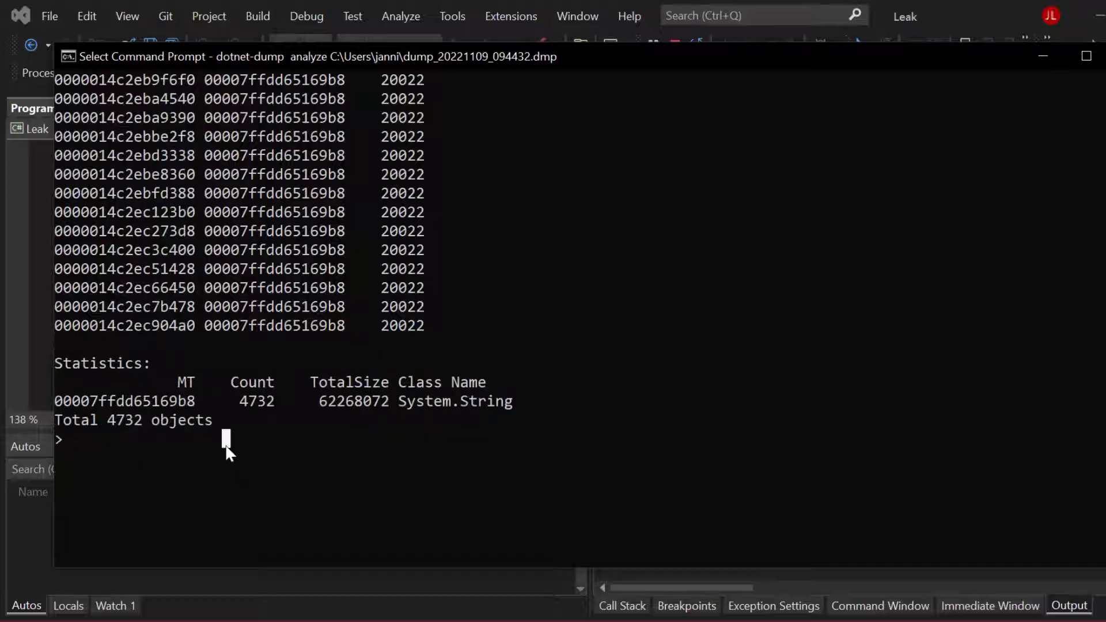
Step: Run gcroot --all on string 0000014c2ec273d8 and scroll through its root chains
{"action": "type", "text": "gc"}
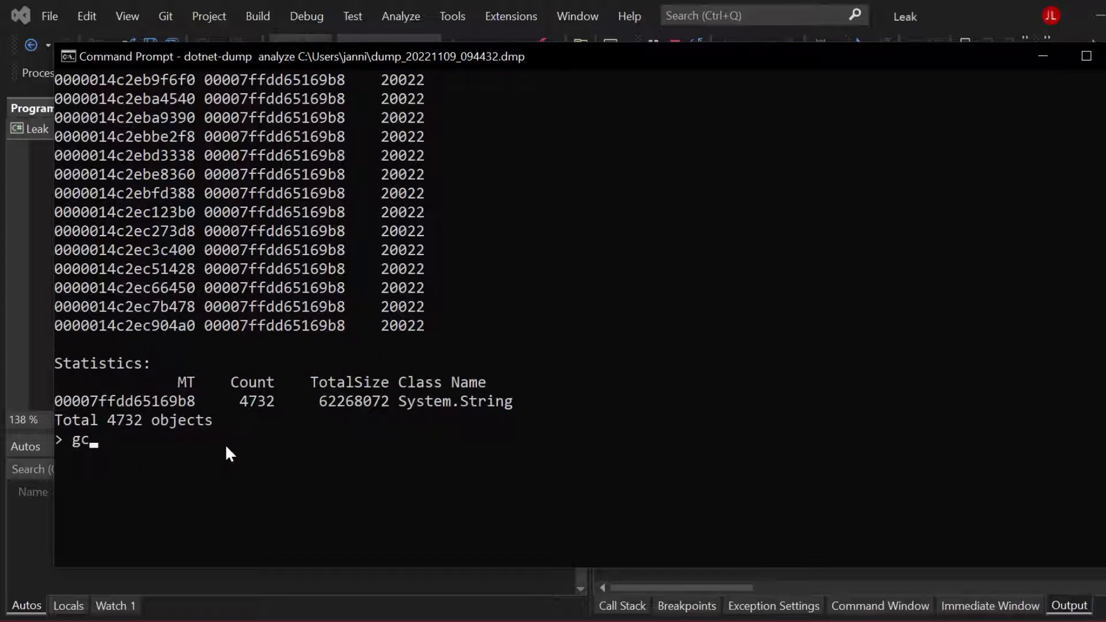
{"action": "type", "text": "root"}
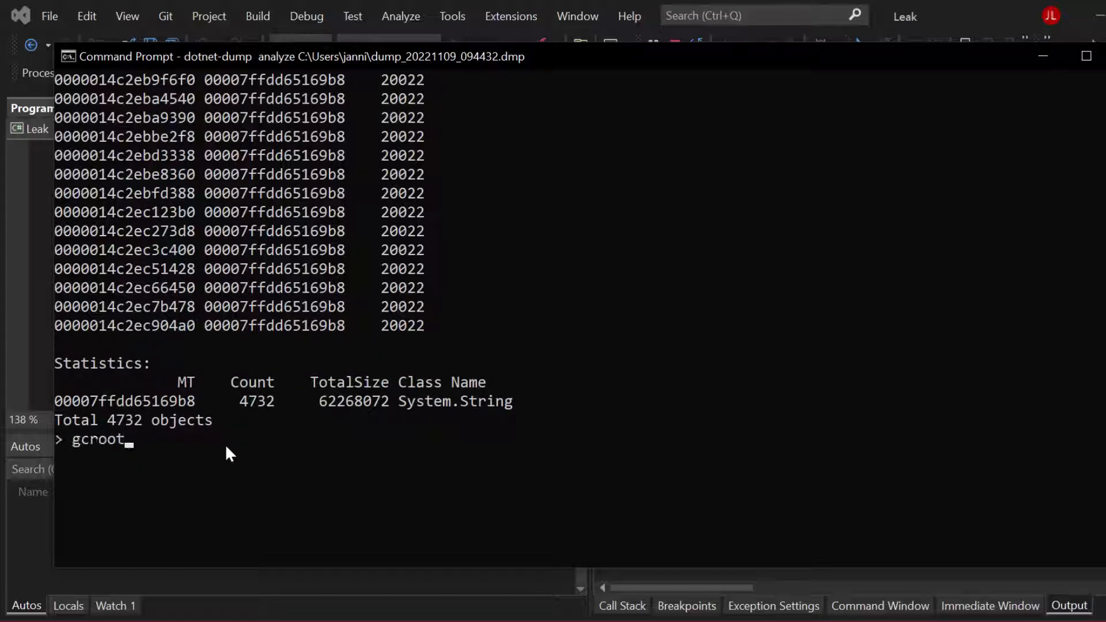
{"action": "type", "text": "--all"}
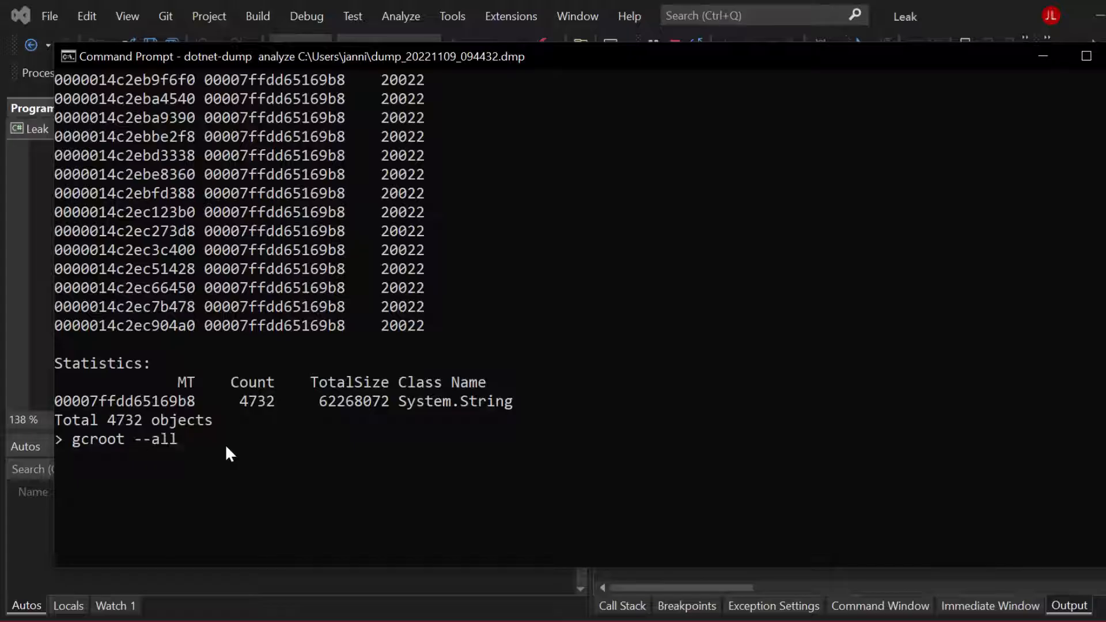
{"action": "type", "text": "0000014c2ec273d8"}
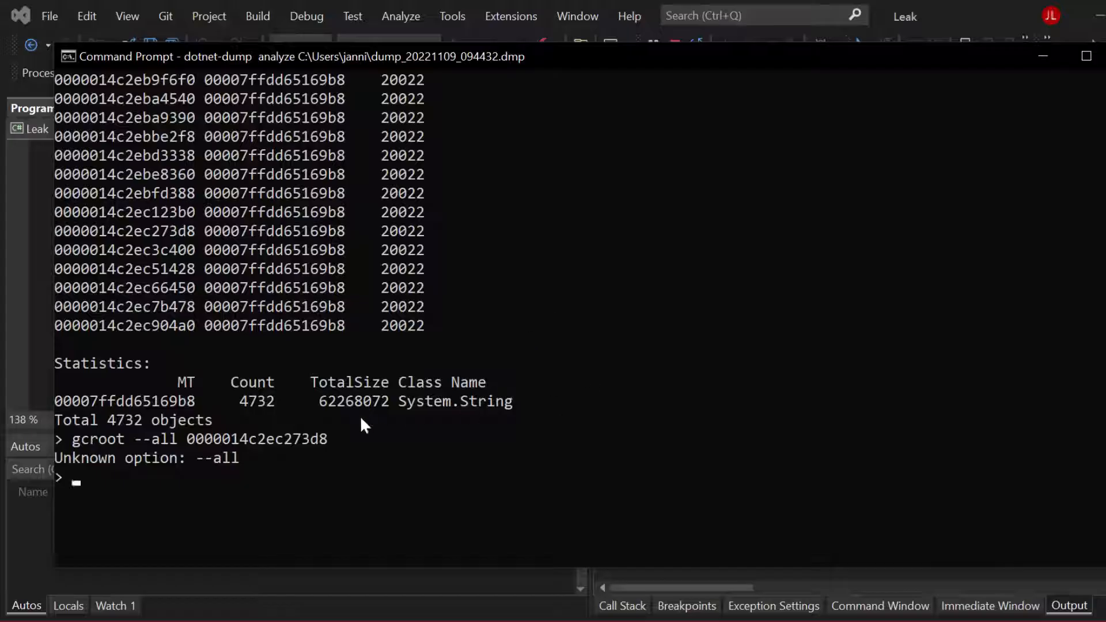
{"action": "type", "text": "gcroot --all 0000014c2ec273d8"}
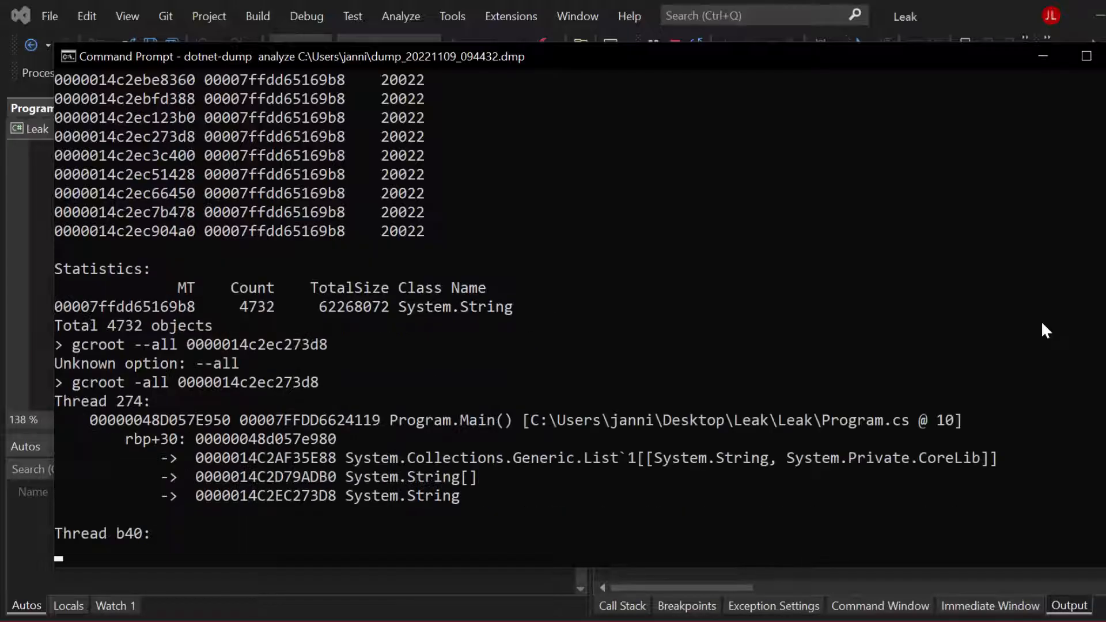
{"action": "scroll", "scroll_direction": "down", "scroll_amount": 3}
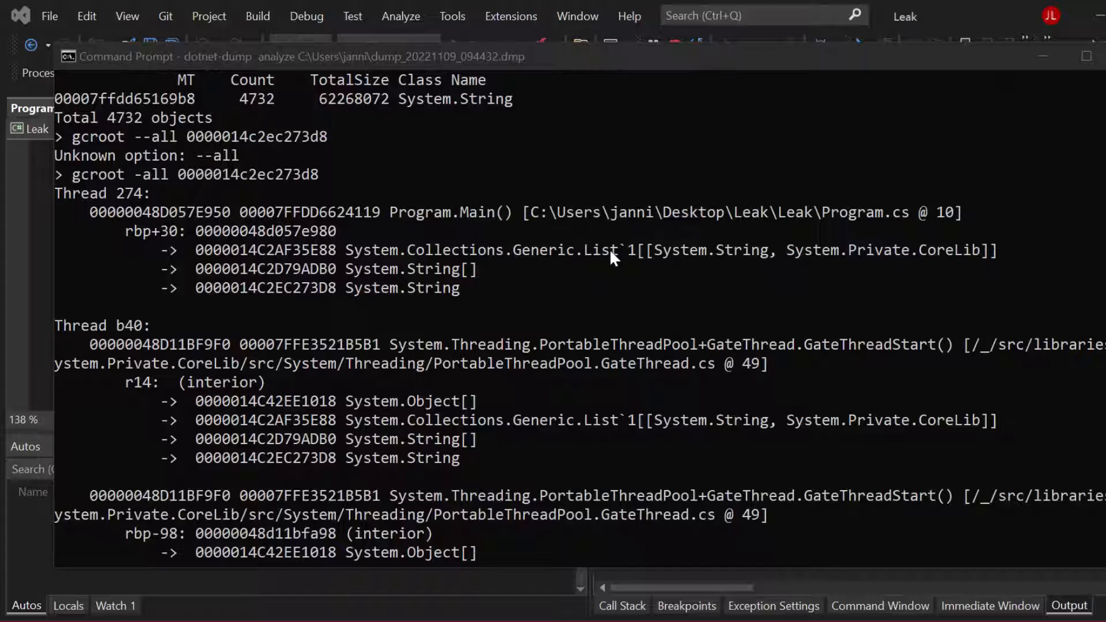
{"action": "mouse_move", "coordinate": [797, 233]}
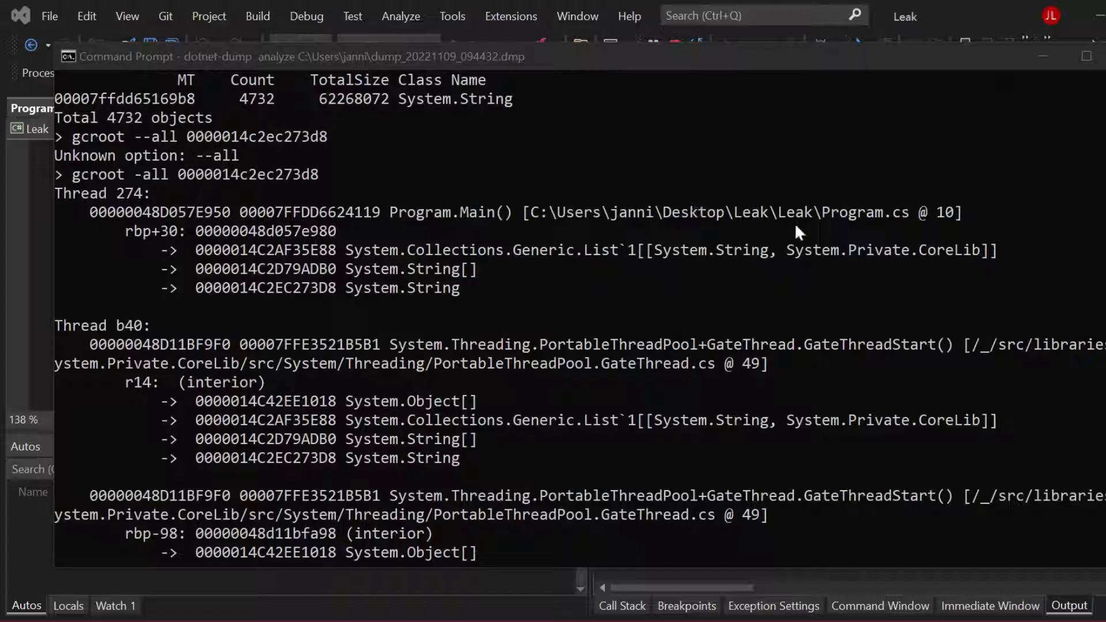
{"action": "mouse_move", "coordinate": [853, 215]}
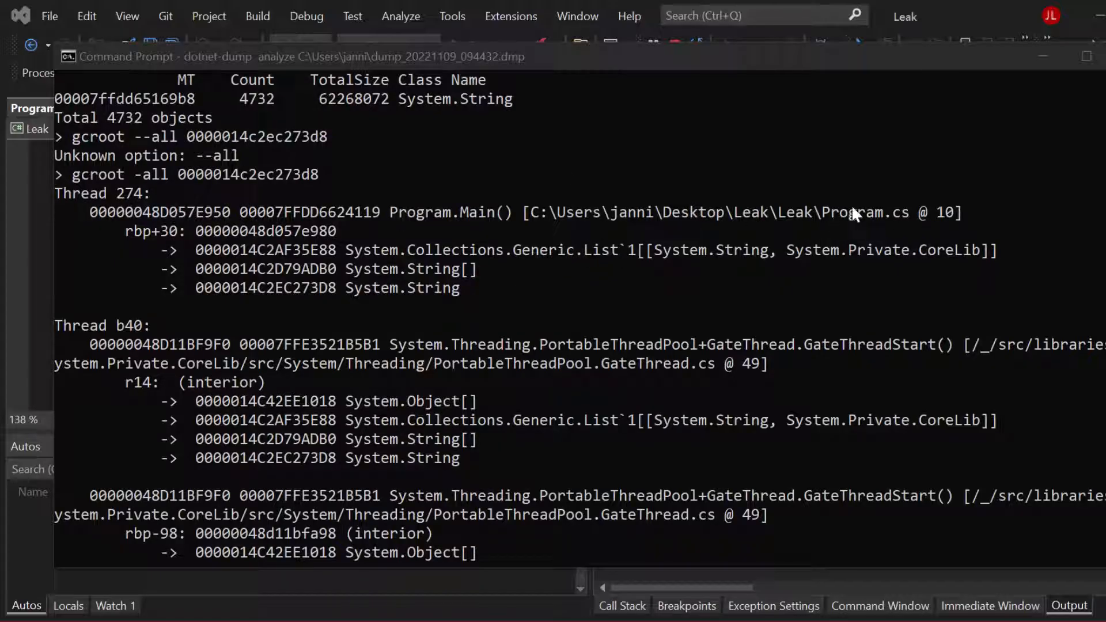
{"action": "mouse_move", "coordinate": [384, 224]}
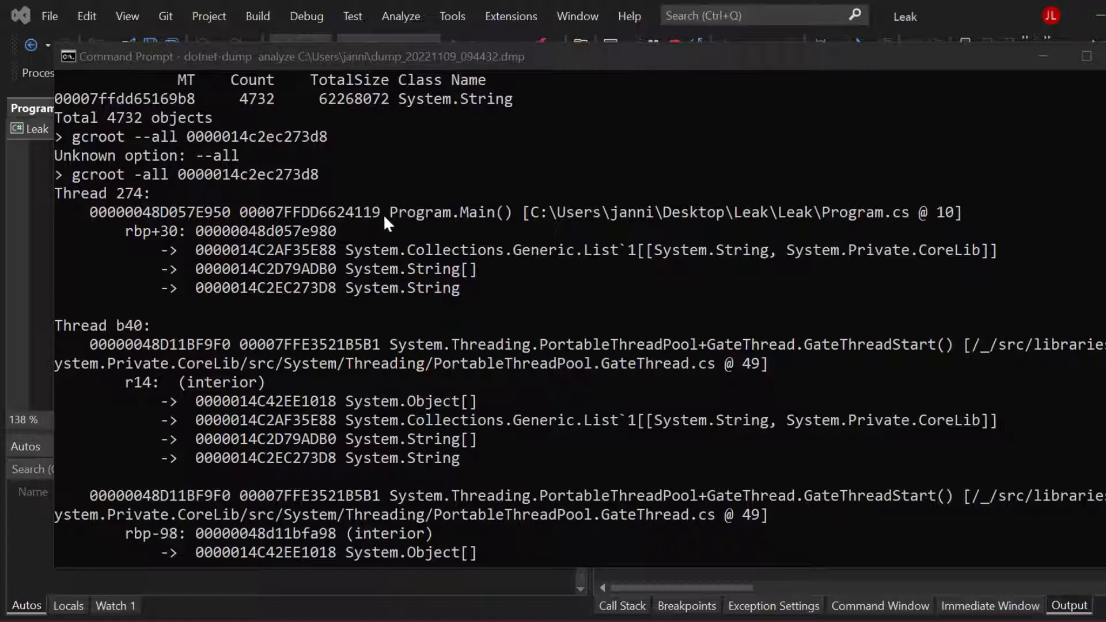
{"action": "mouse_move", "coordinate": [898, 225]}
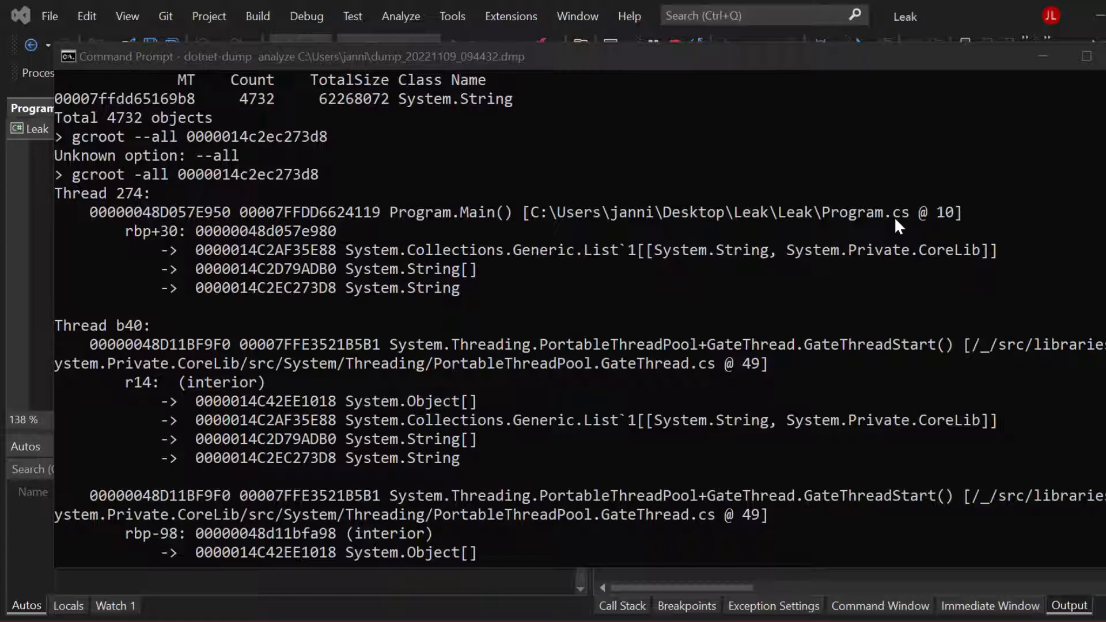
{"action": "mouse_move", "coordinate": [869, 102]}
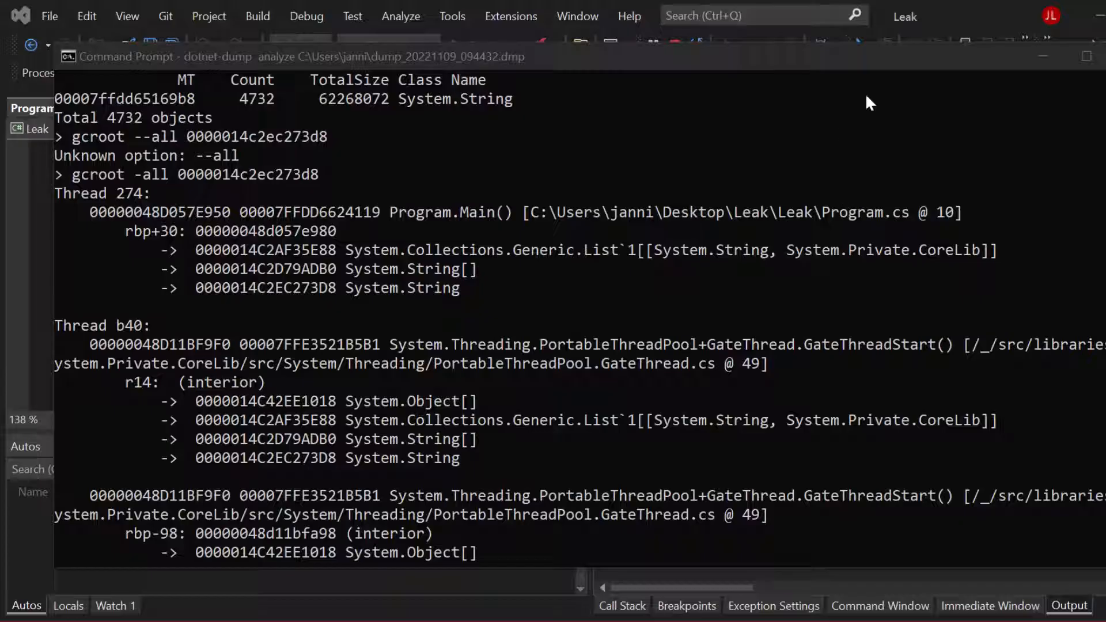
Step: Scroll to the HandleTable root chain, highlight its List type, and reach the 5-roots summary
{"action": "scroll", "scroll_direction": "down", "scroll_amount": 3}
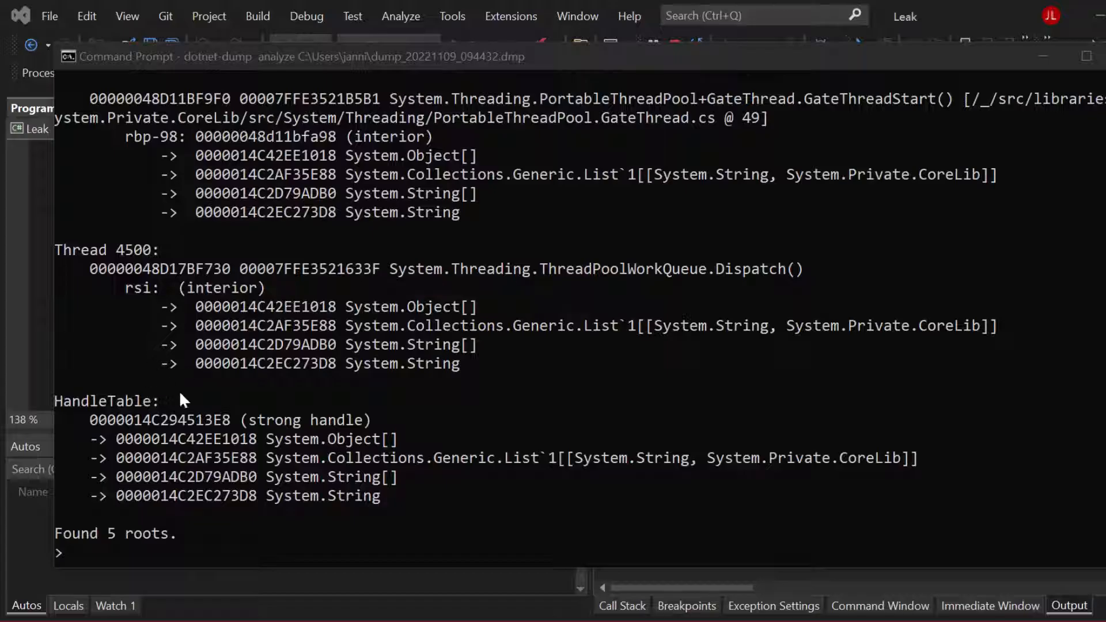
{"action": "scroll", "scroll_direction": "down", "scroll_amount": 3}
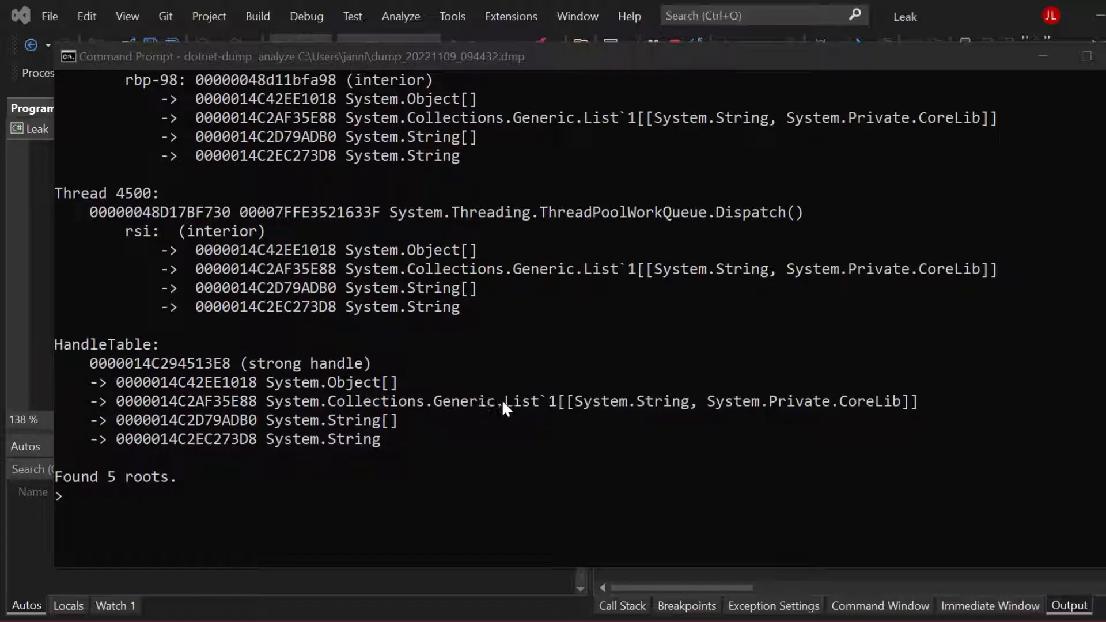
{"action": "double_click", "coordinate": [519, 401]}
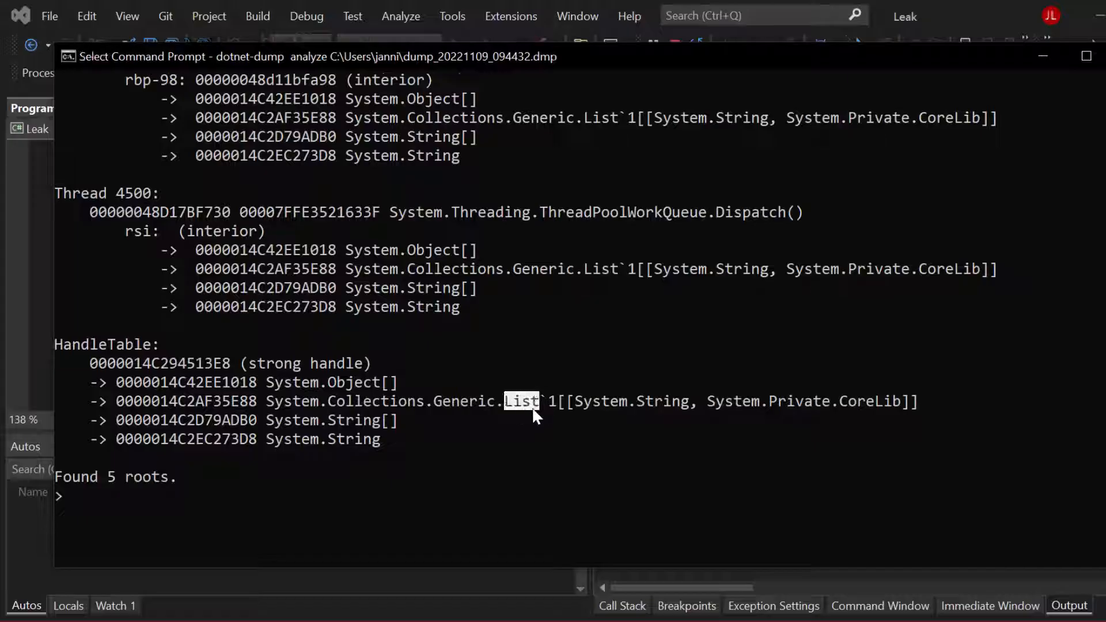
{"action": "mouse_move", "coordinate": [384, 56]}
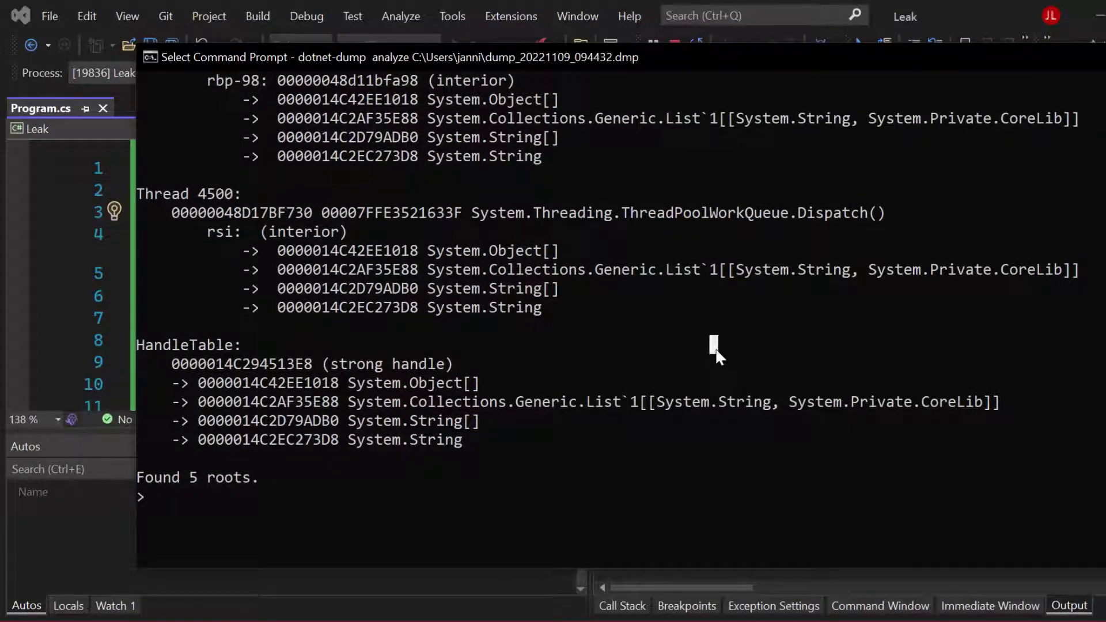
{"action": "mouse_move", "coordinate": [755, 398]}
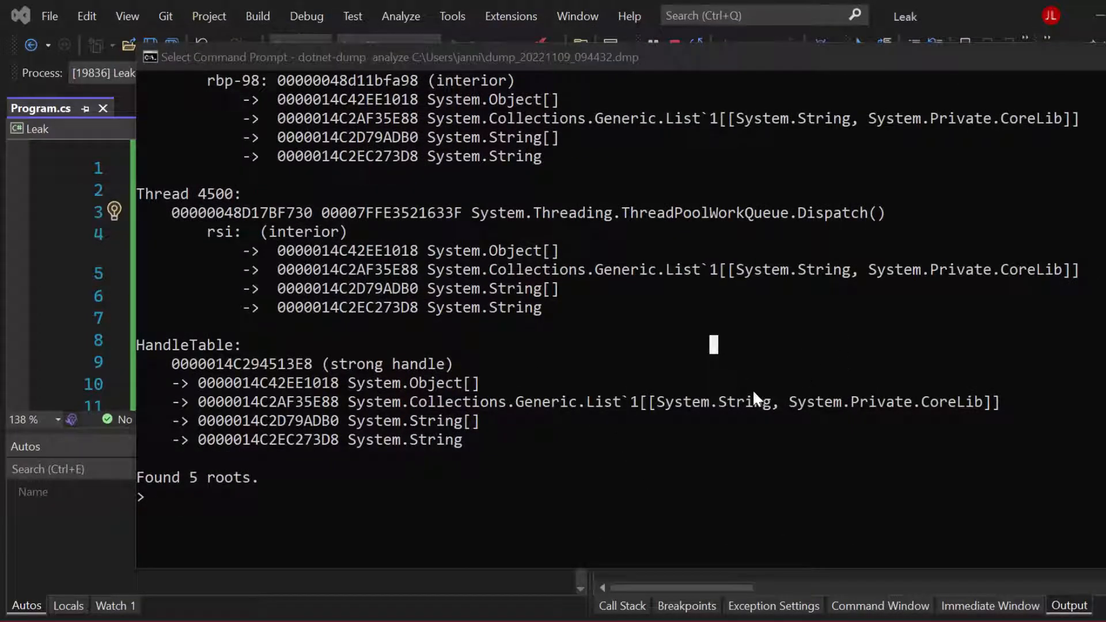
{"action": "scroll", "scroll_direction": "down", "scroll_amount": 3}
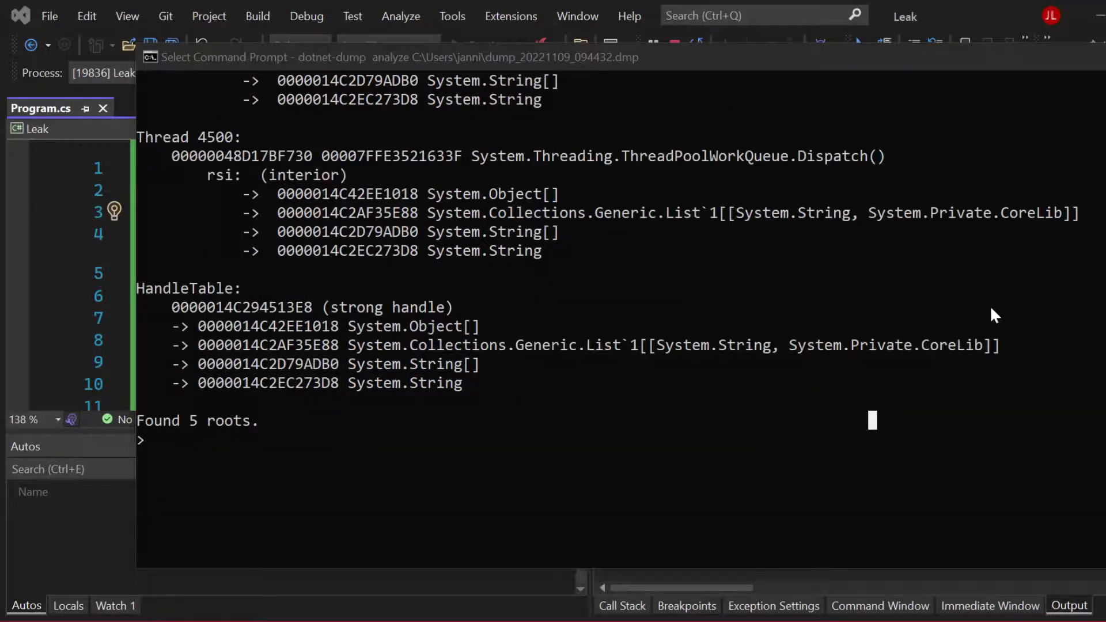